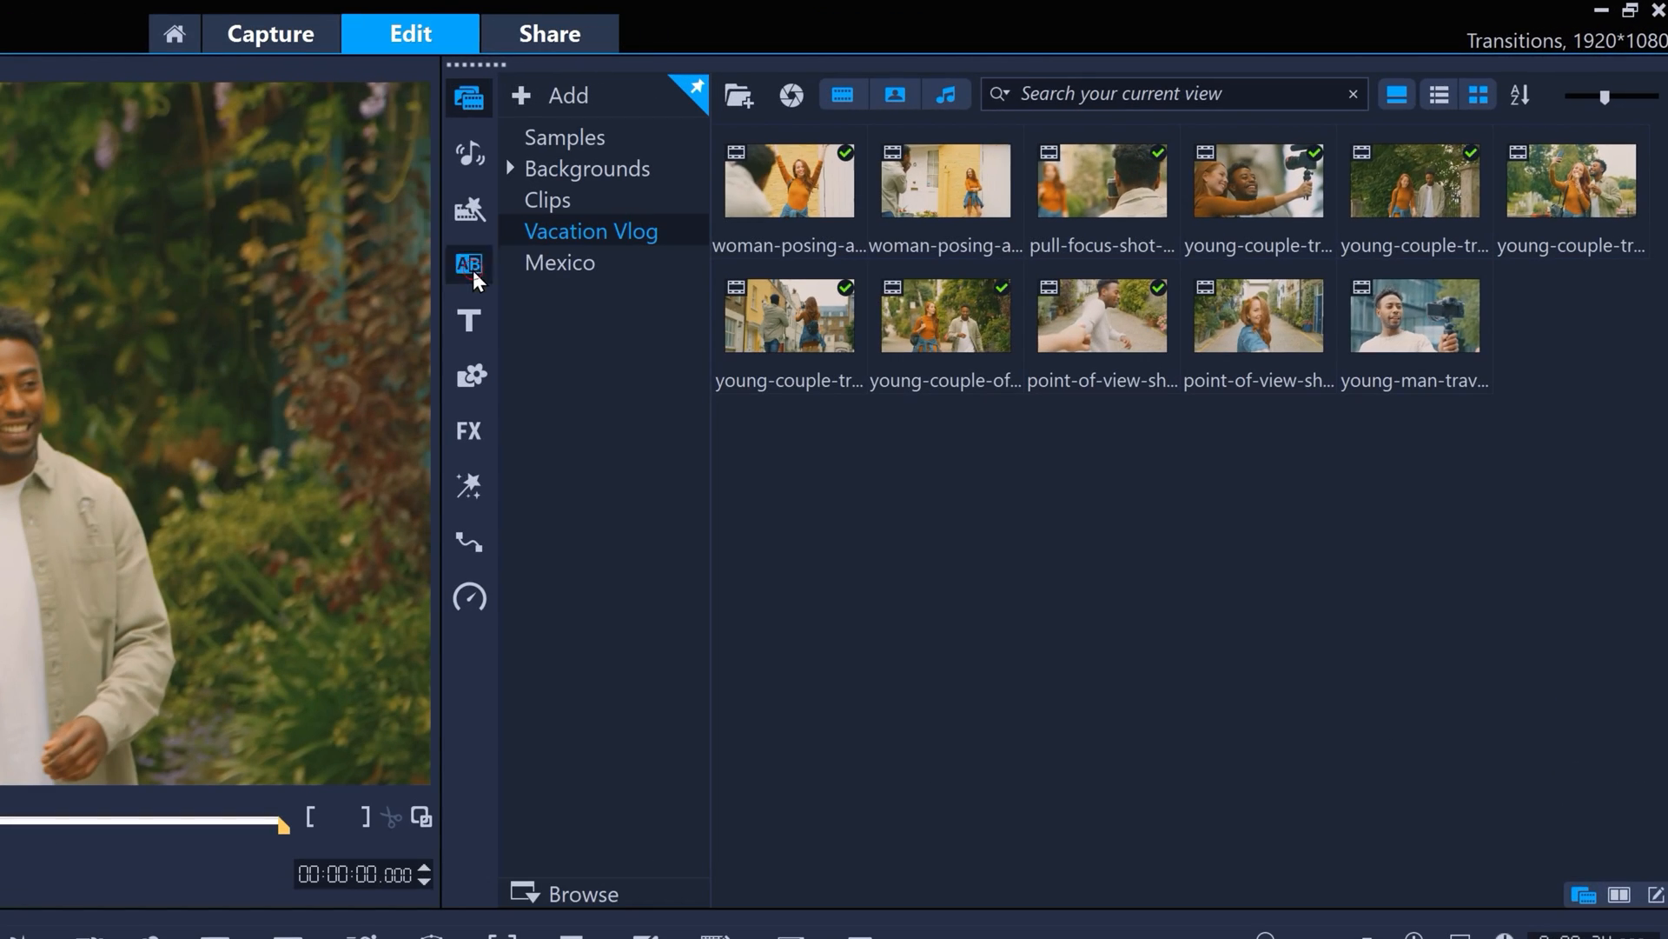
Switch the library to Transitions and browse the All category
left_click(468, 264)
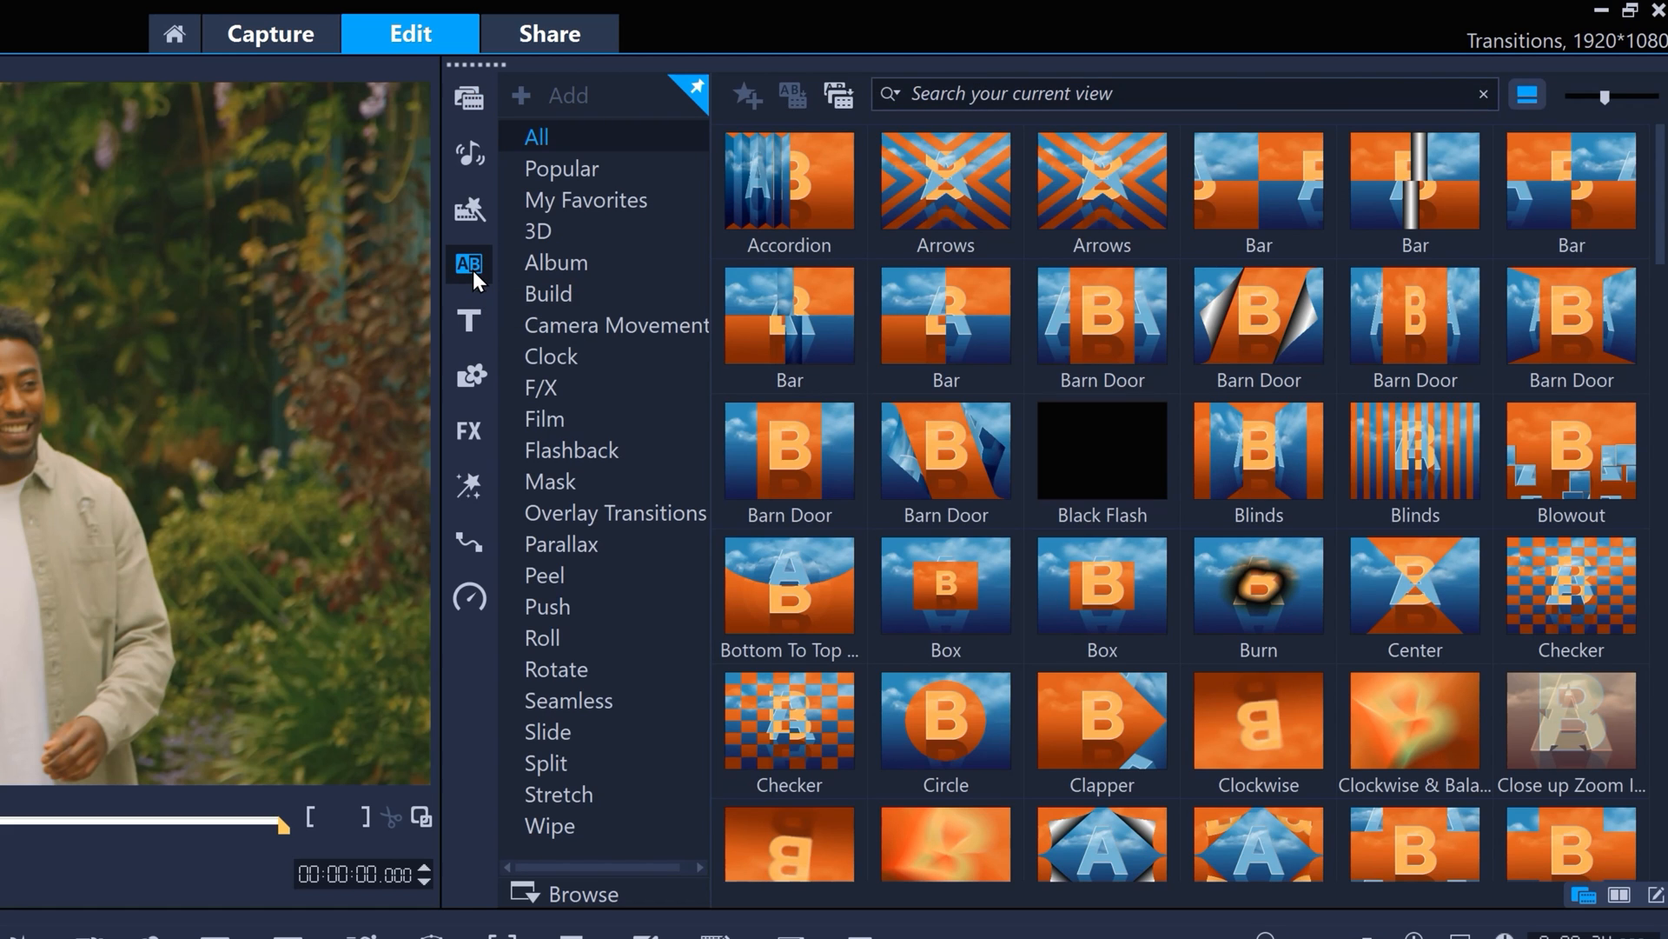
scroll("down", 3)
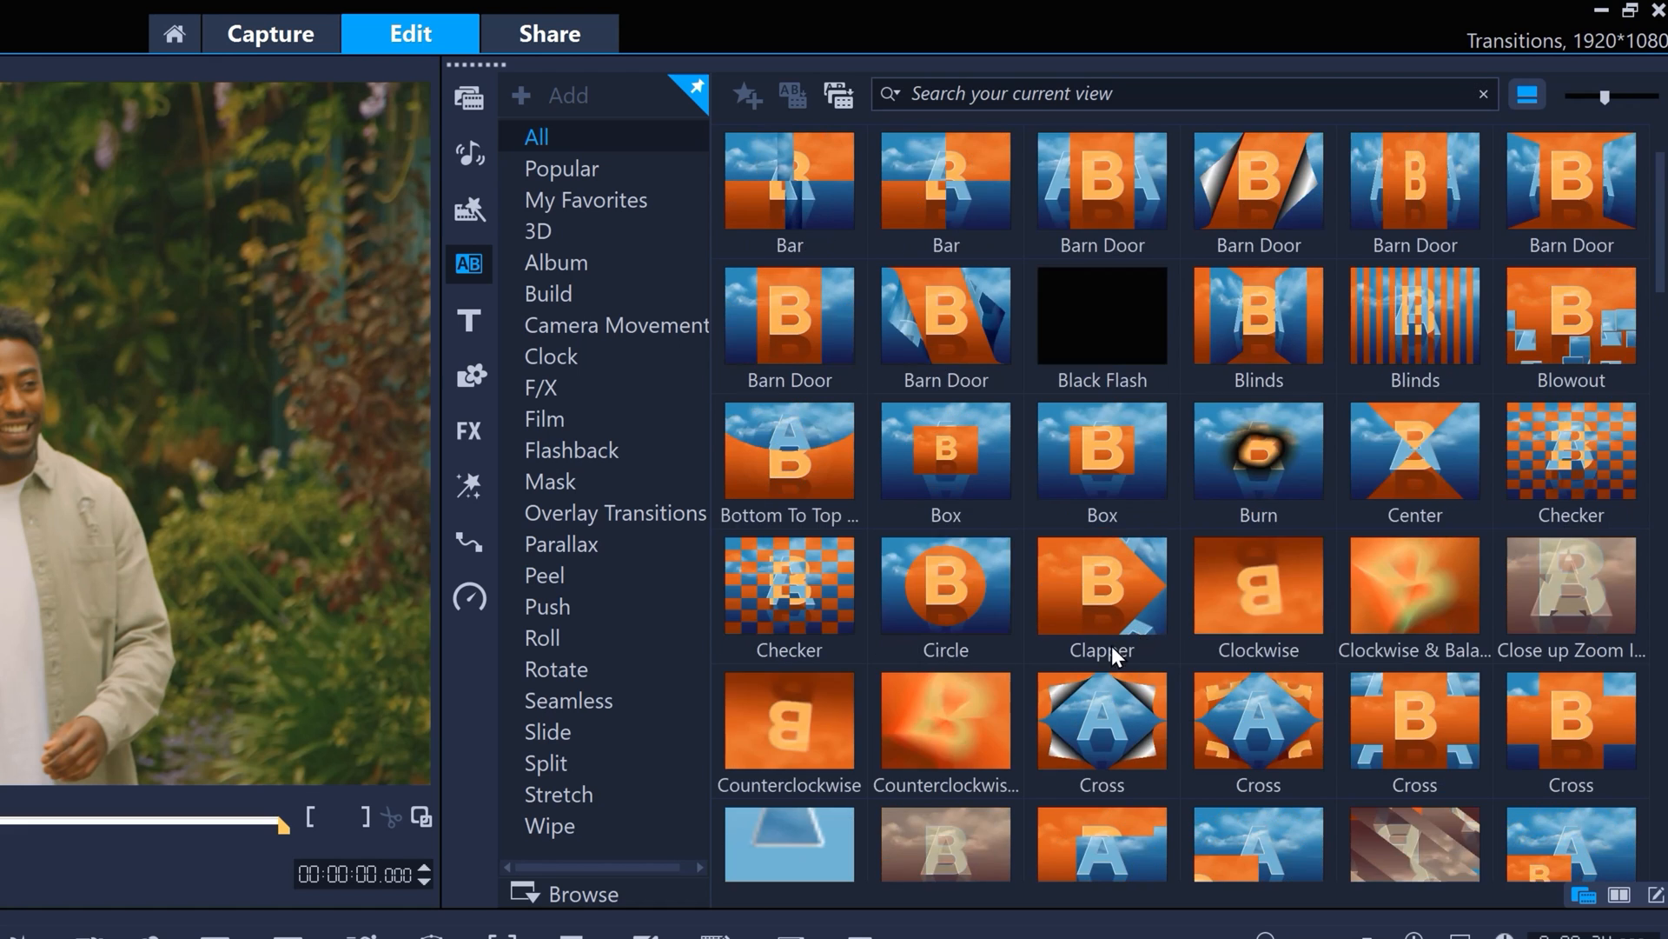
scroll("down", 3)
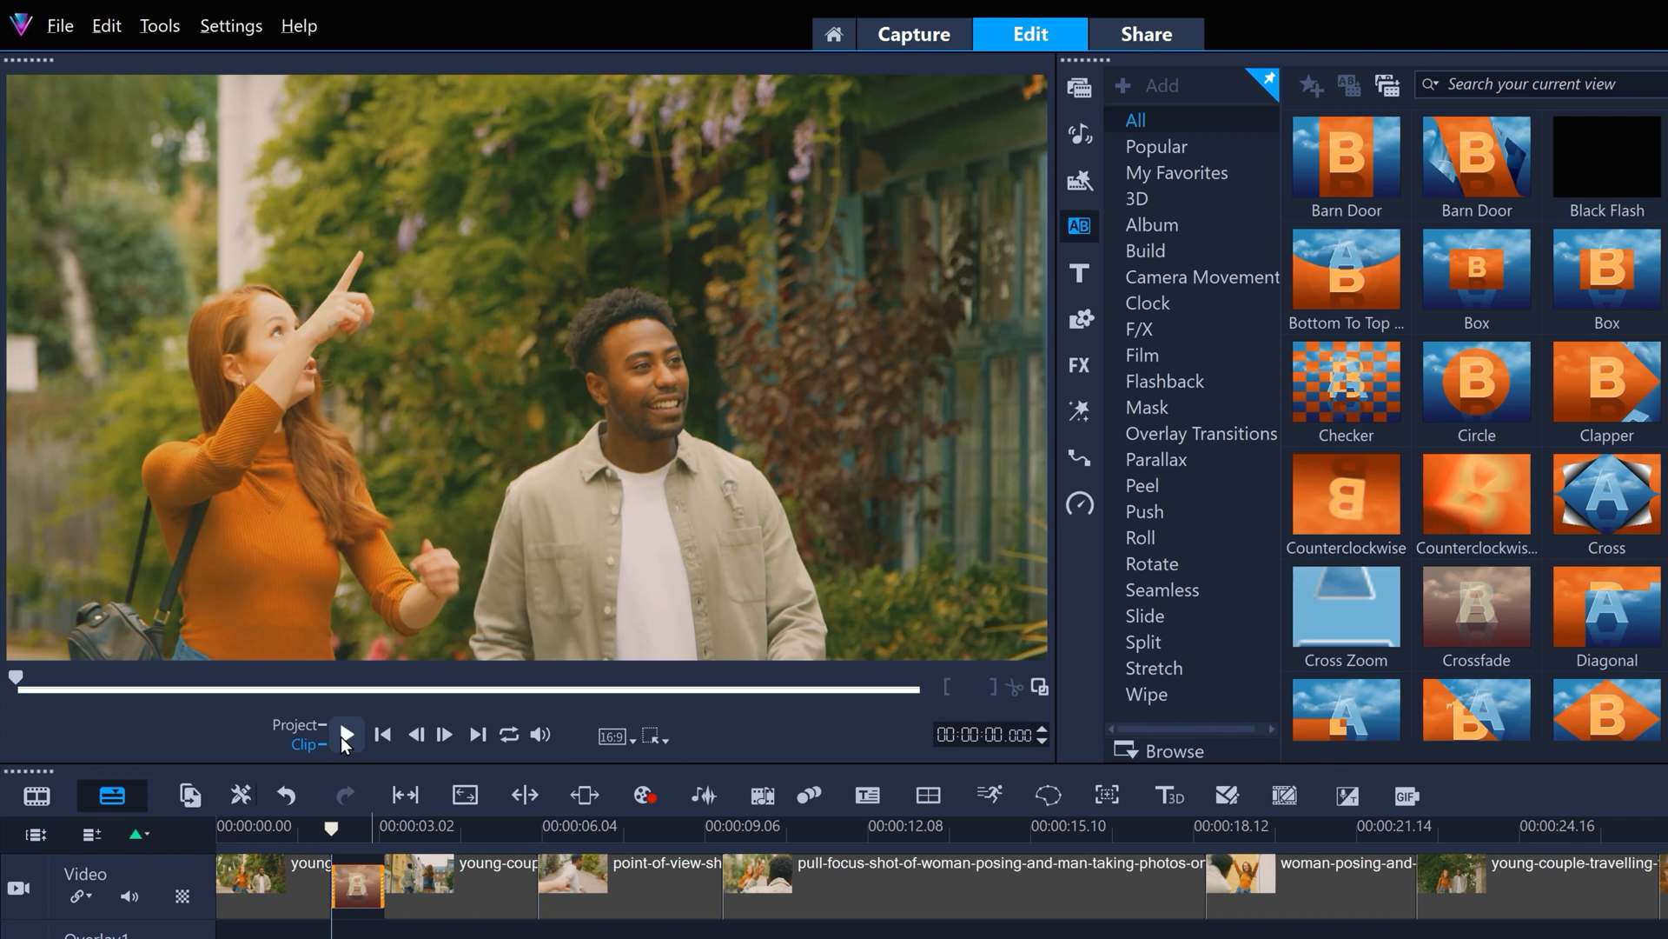
Preview the new transition between the first two vlog clips
left_click(345, 736)
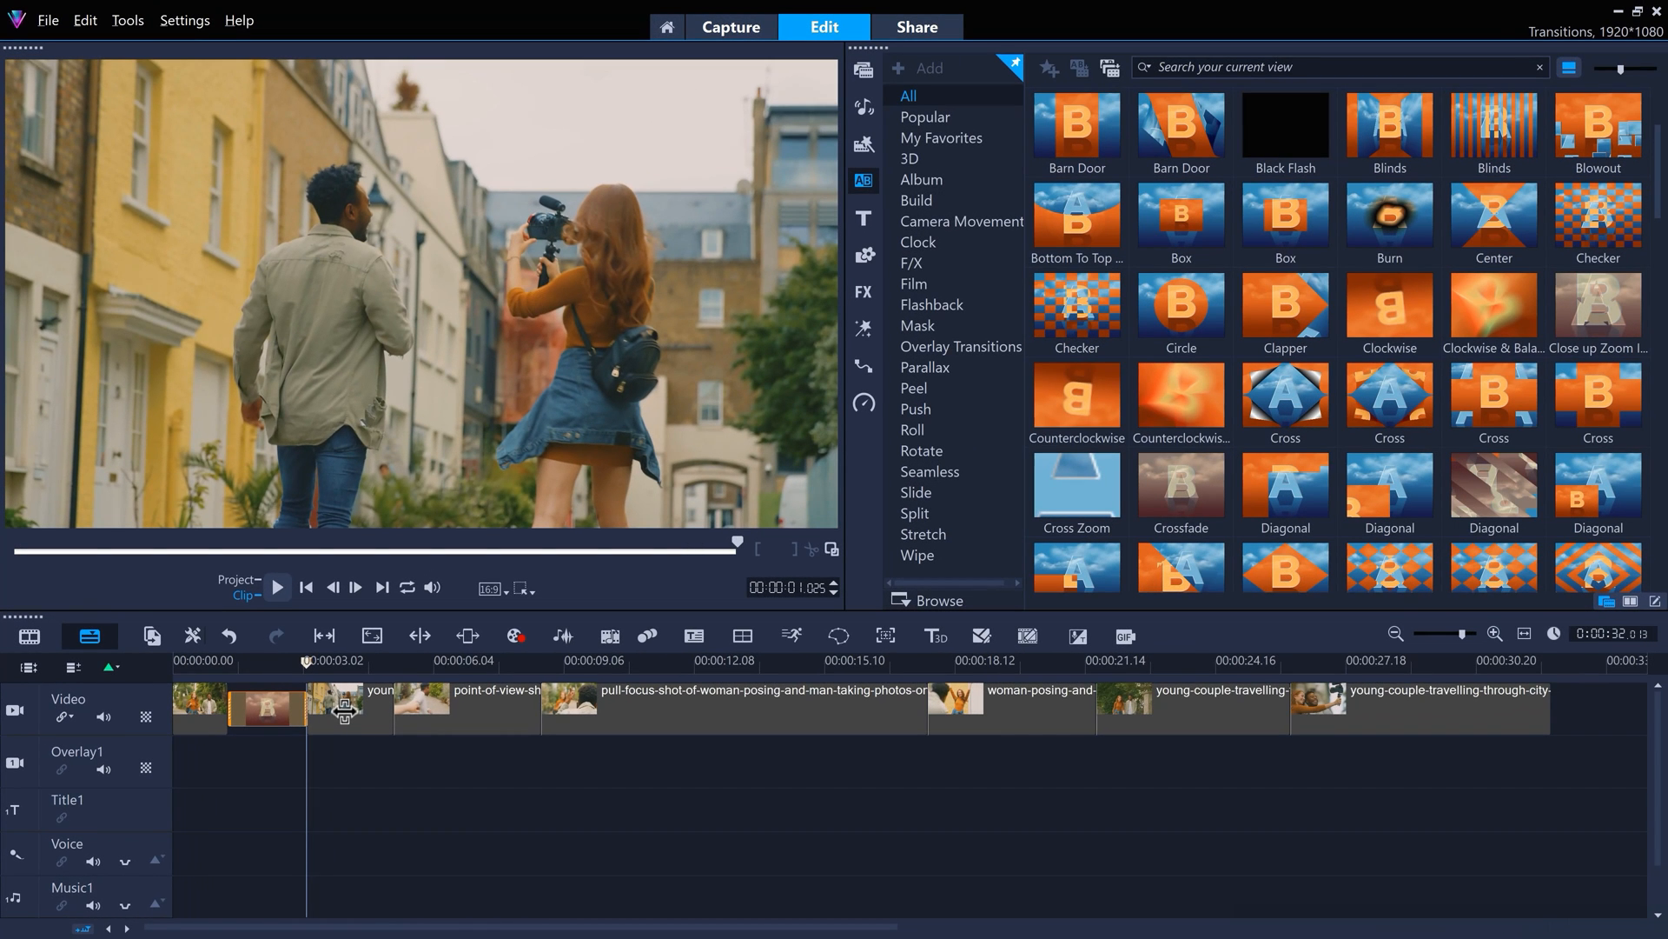
mouse_move(1582, 636)
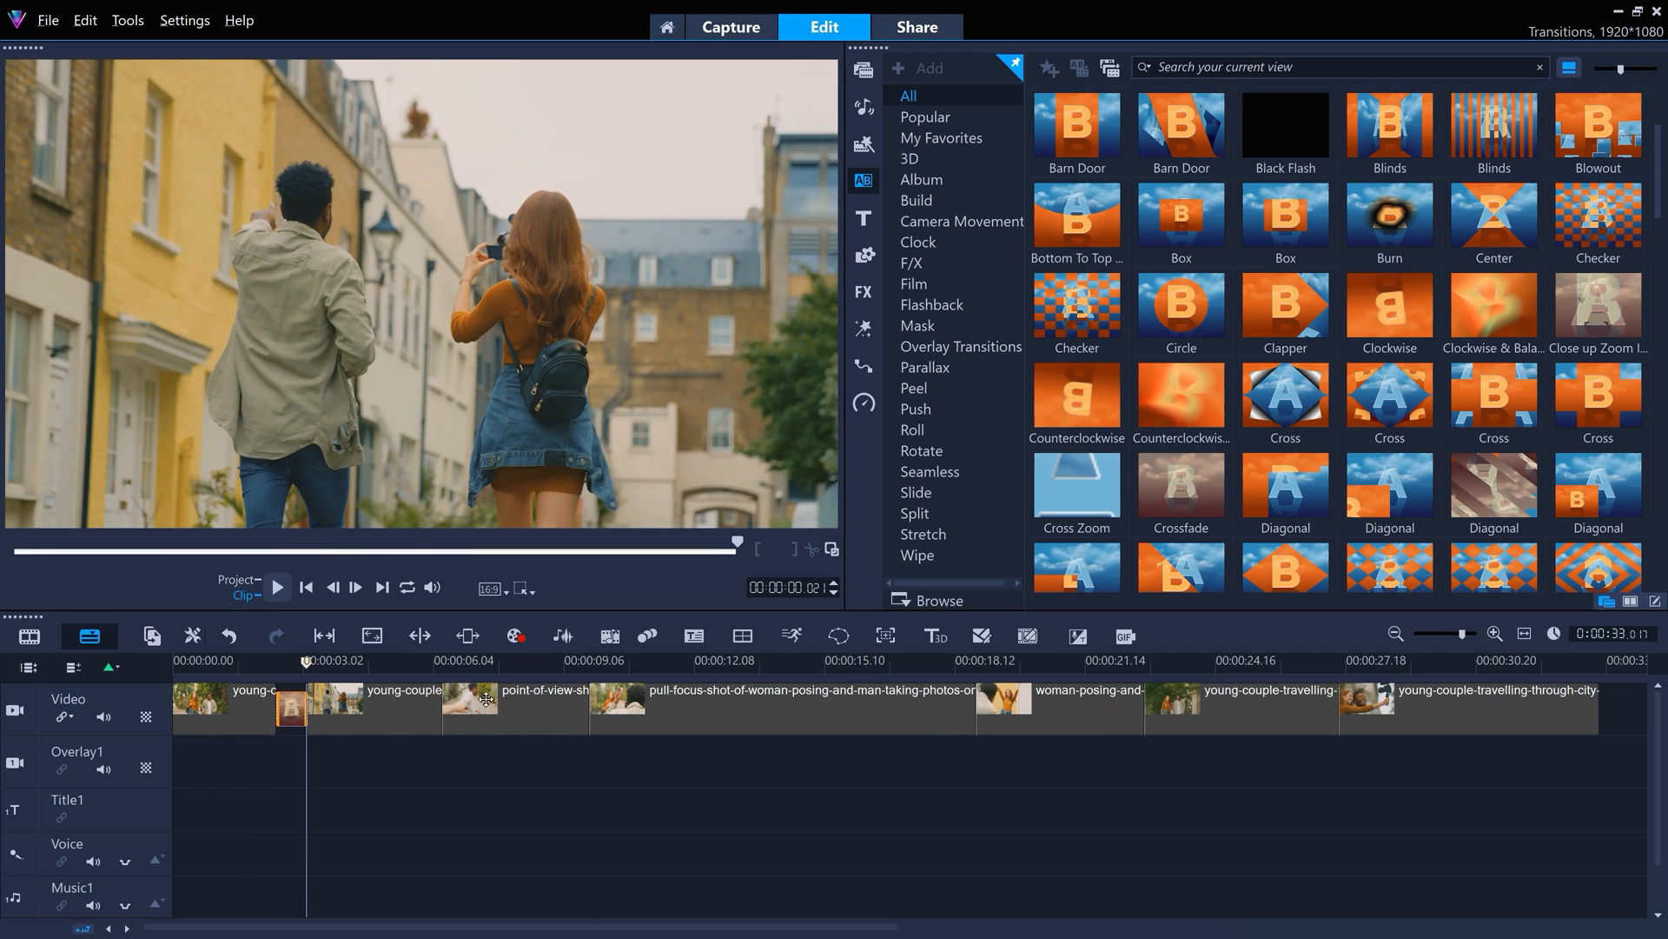
mouse_move(1607, 639)
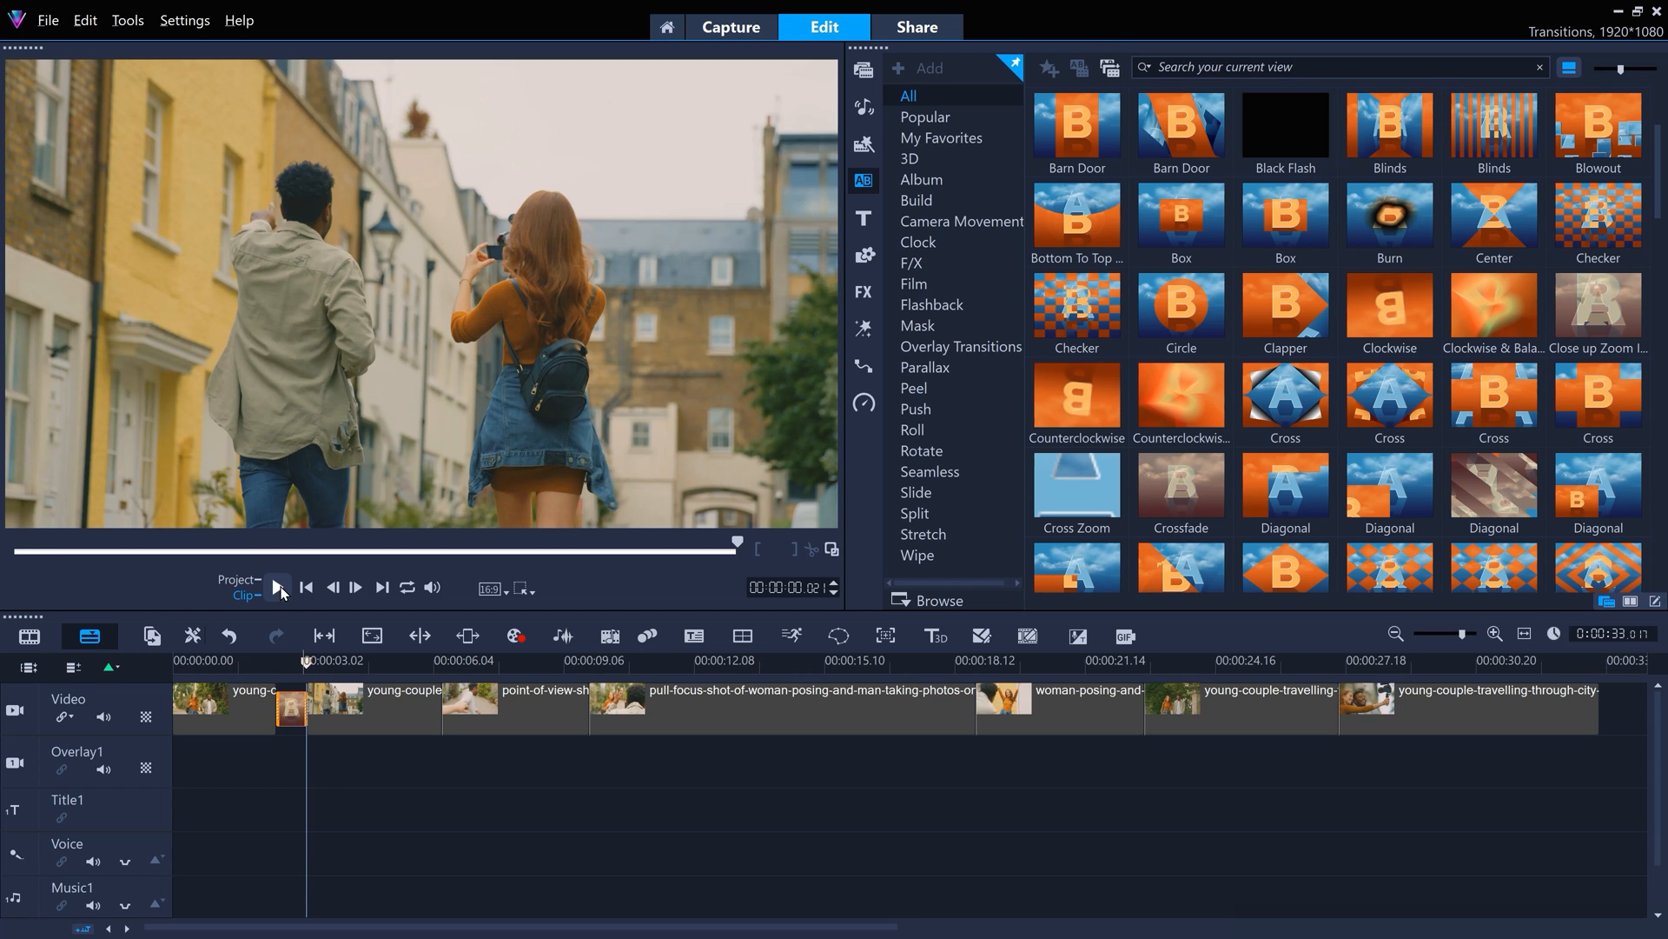
mouse_move(276, 587)
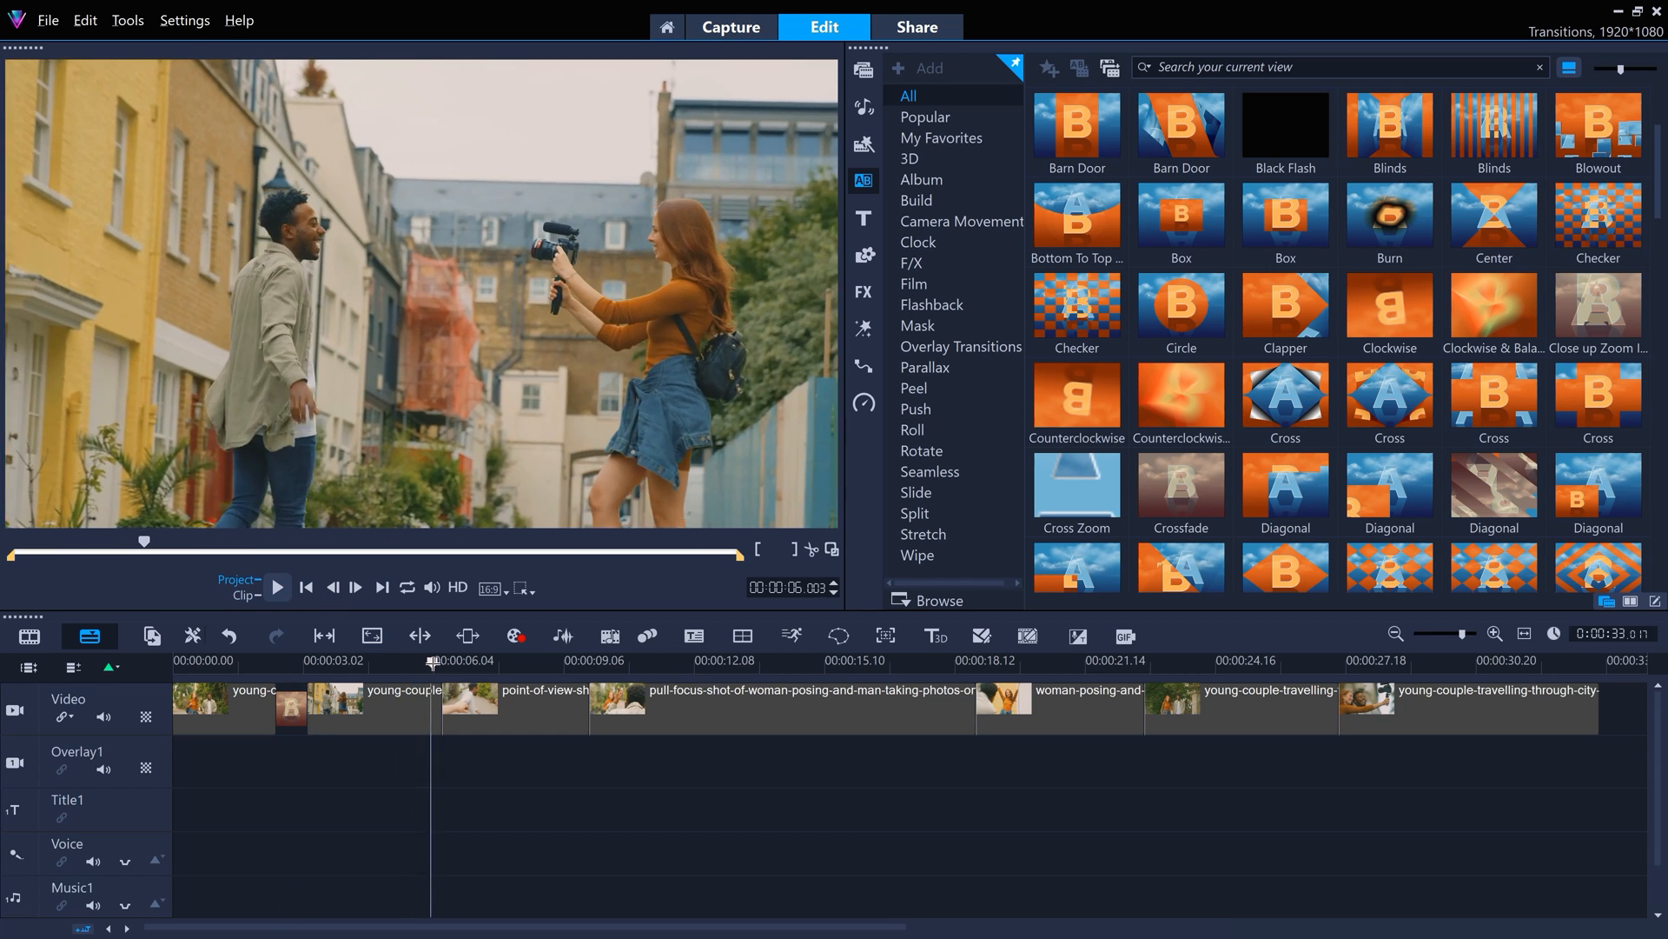
Play back the project and add a transition between the second and point-of-view clips
left_click(485, 661)
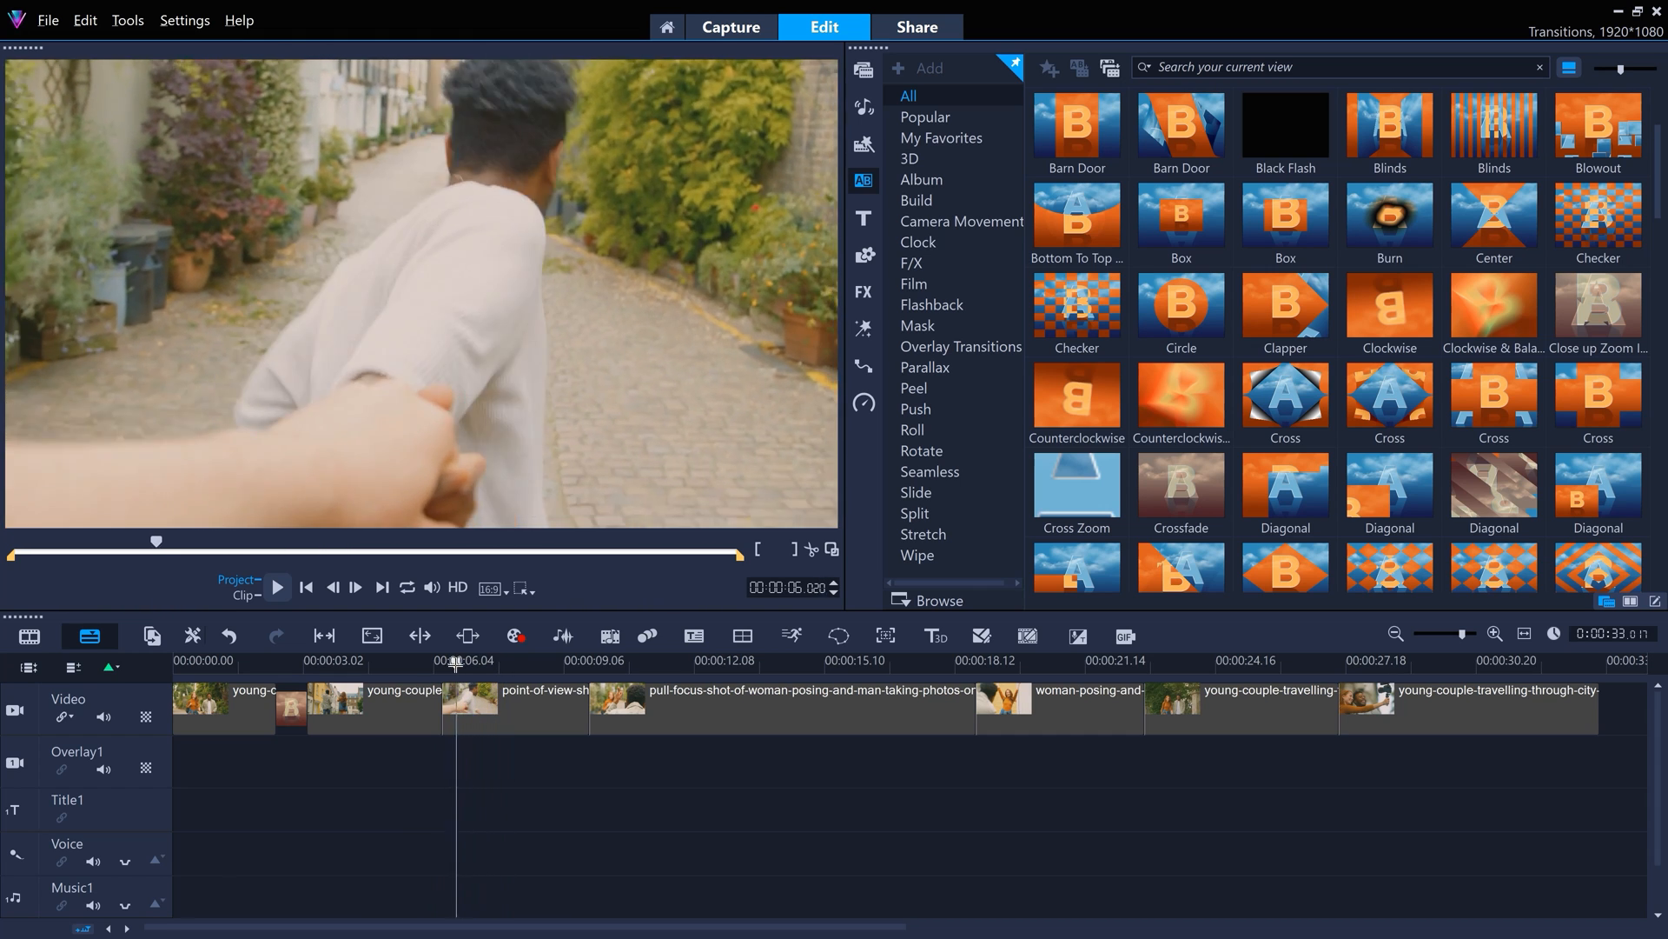
scroll("down", 3)
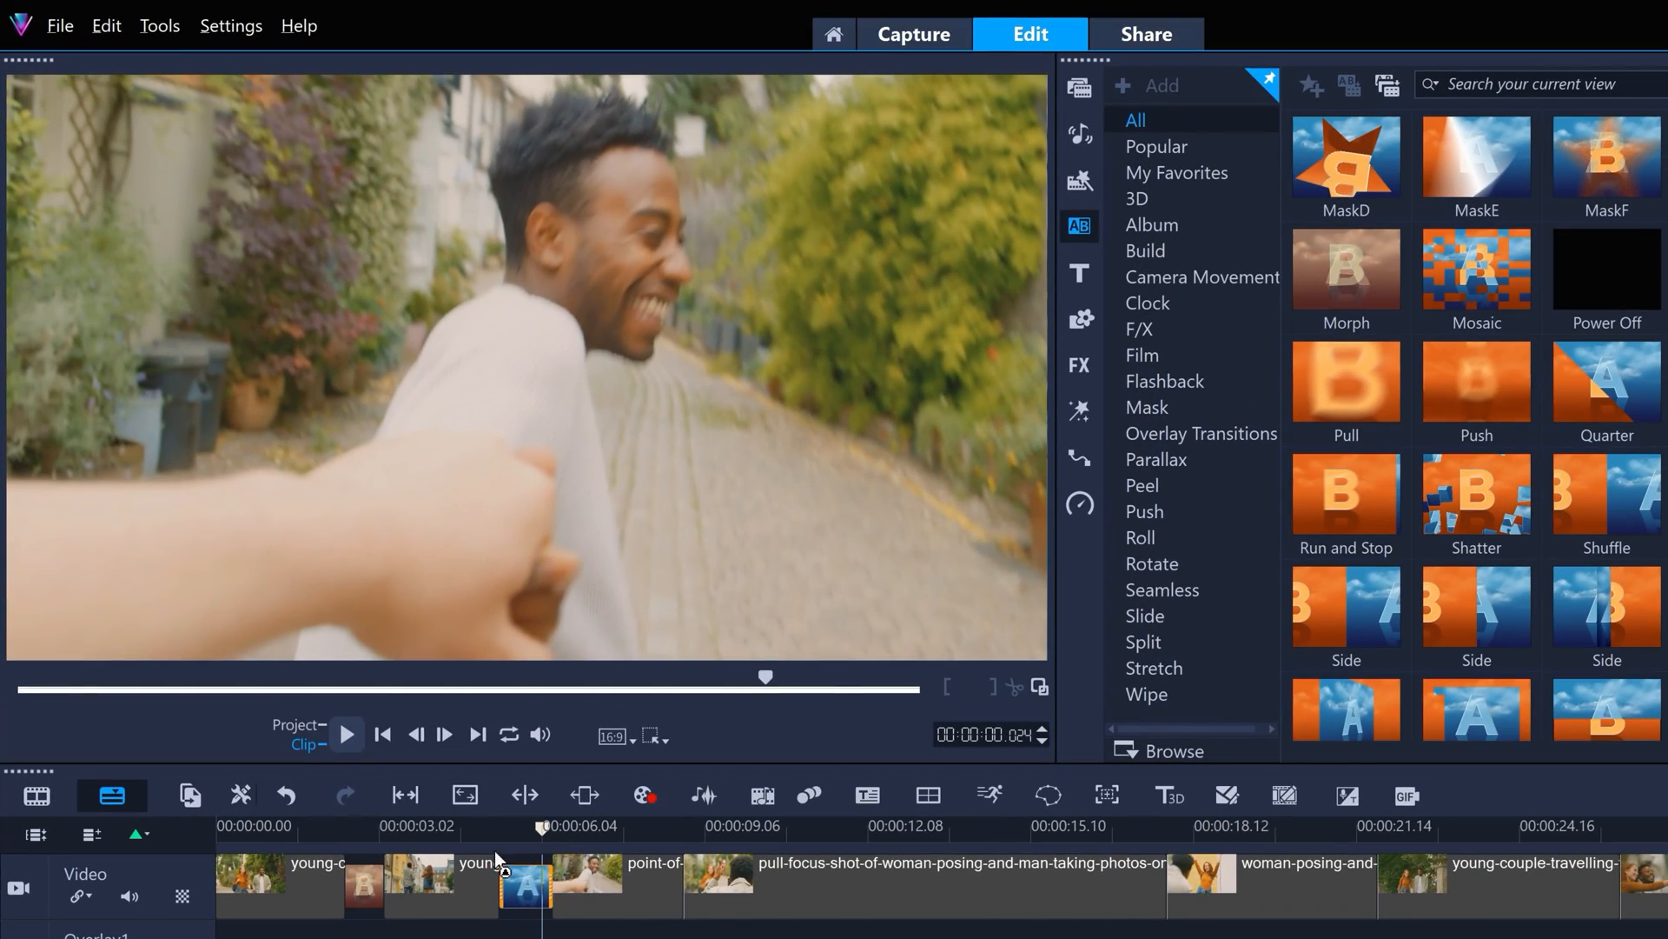
left_click(346, 735)
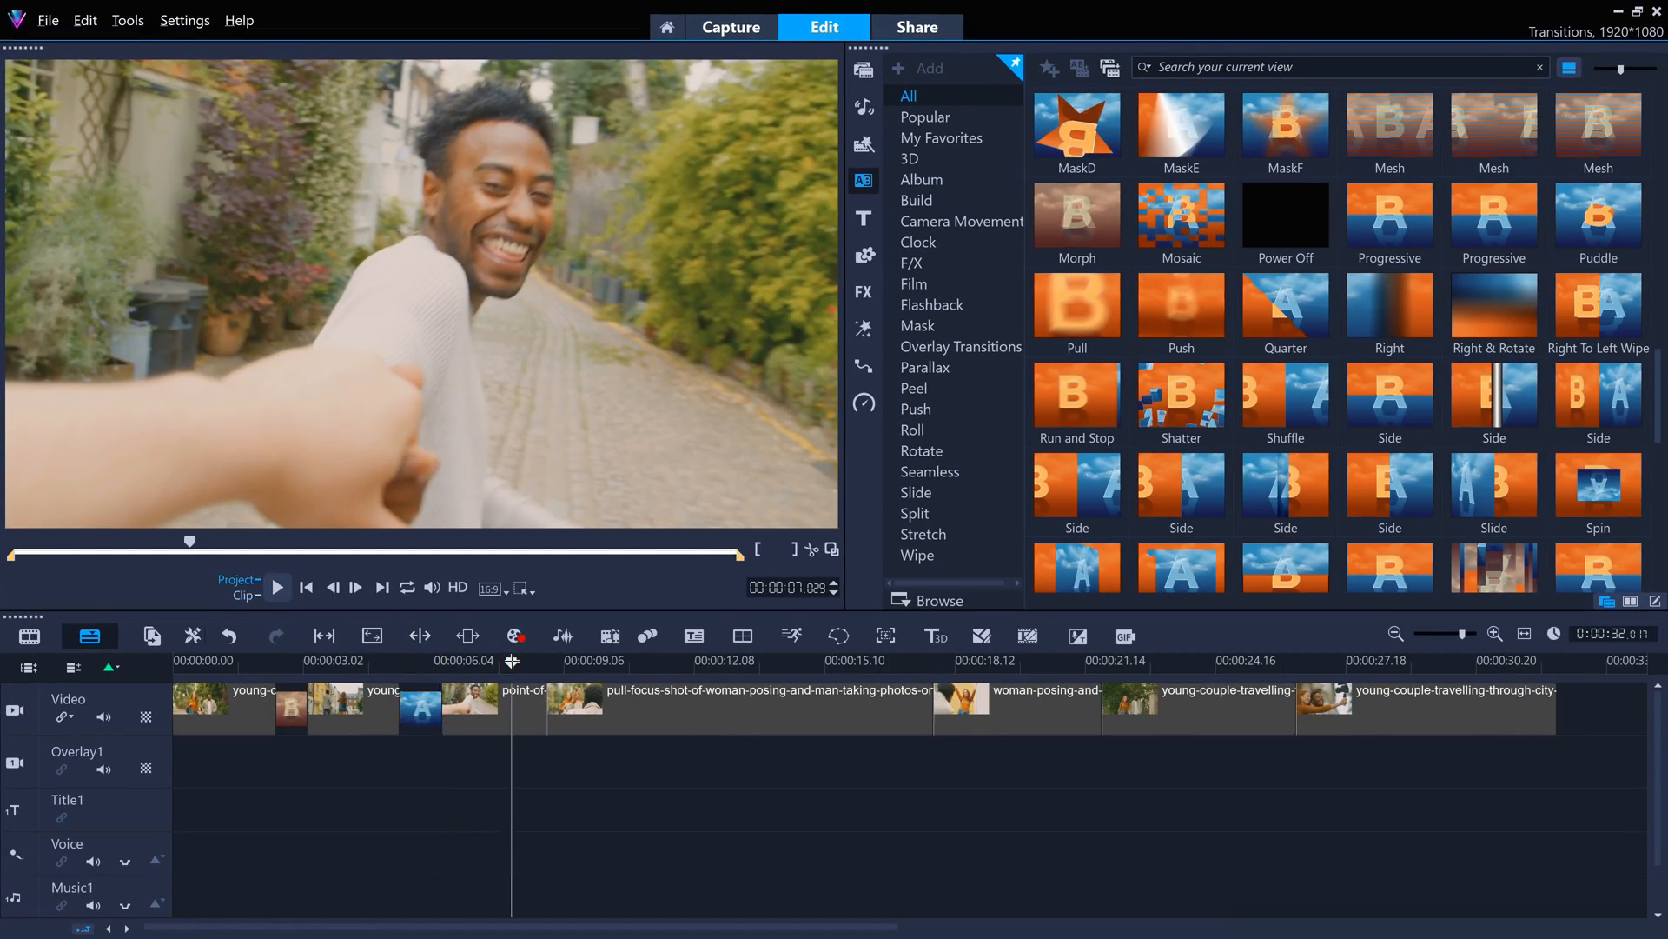
Add a Camera Movement transition at the pull-focus to woman-posing cut
left_click(943, 660)
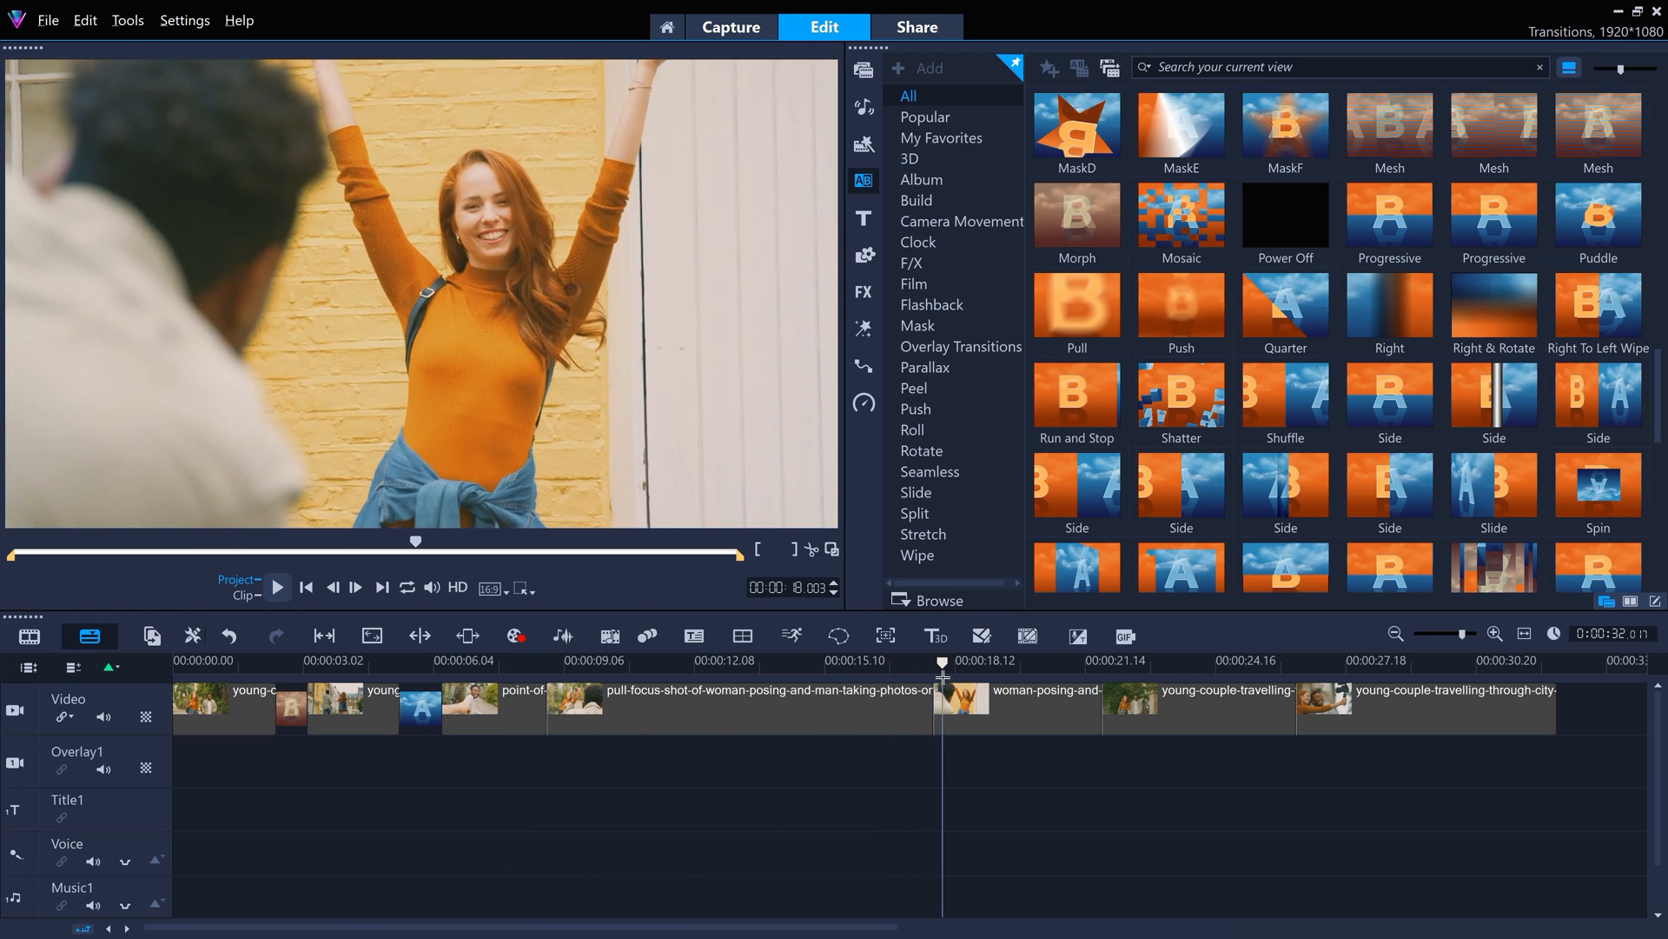
left_click(883, 679)
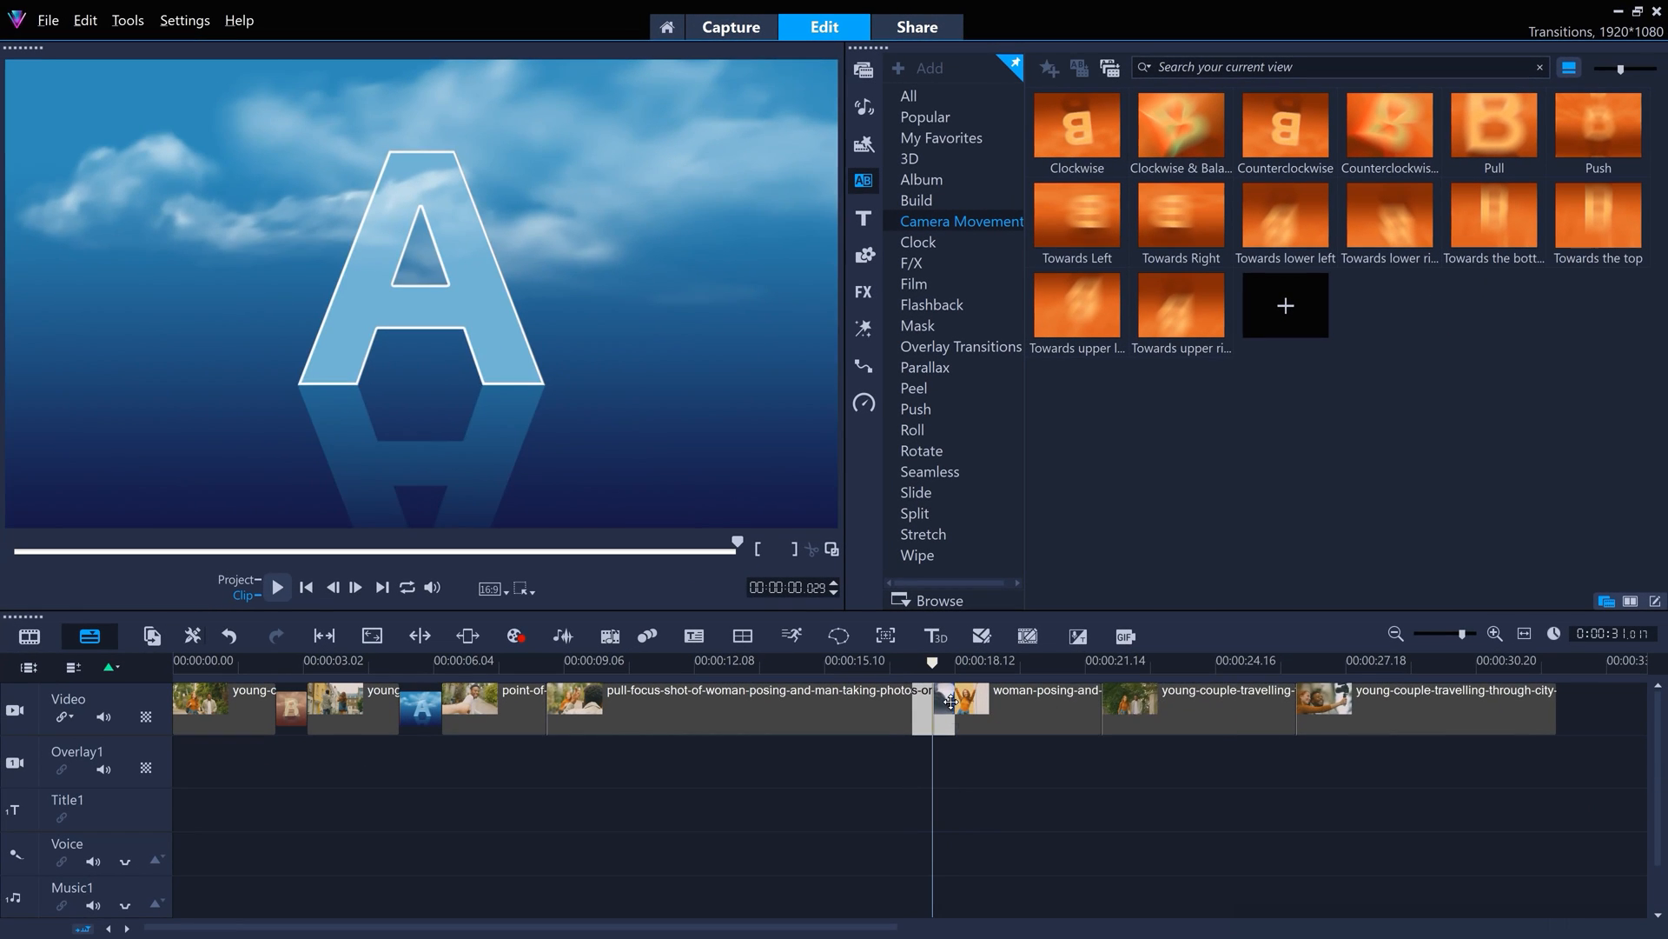
left_click(276, 588)
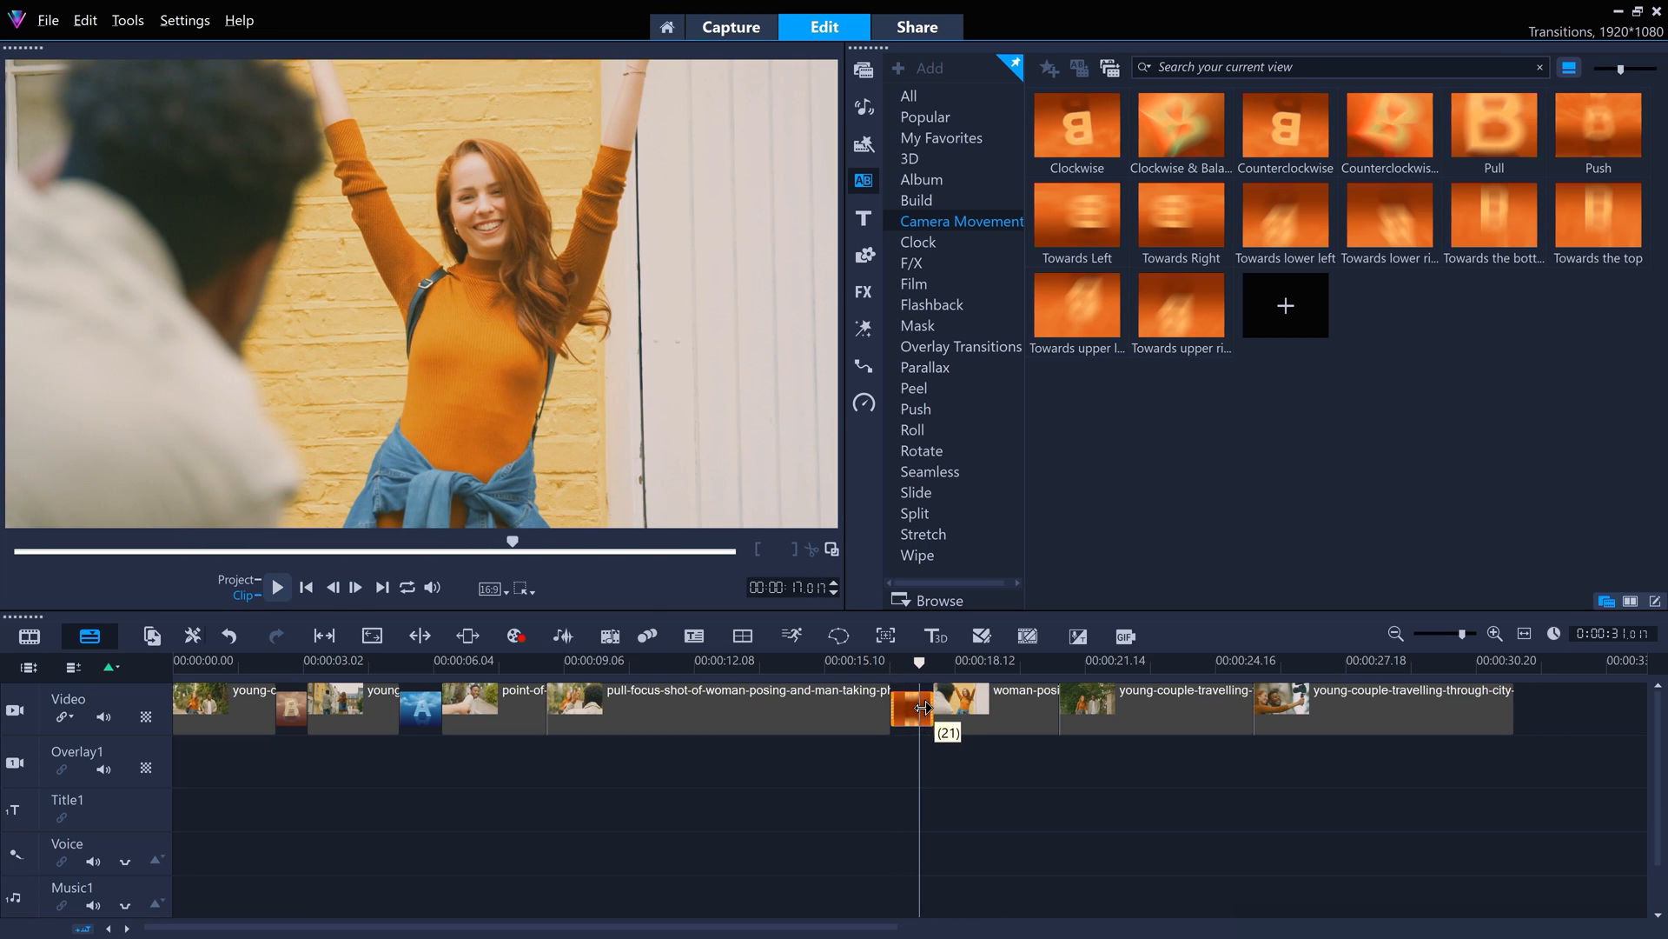
left_click(276, 587)
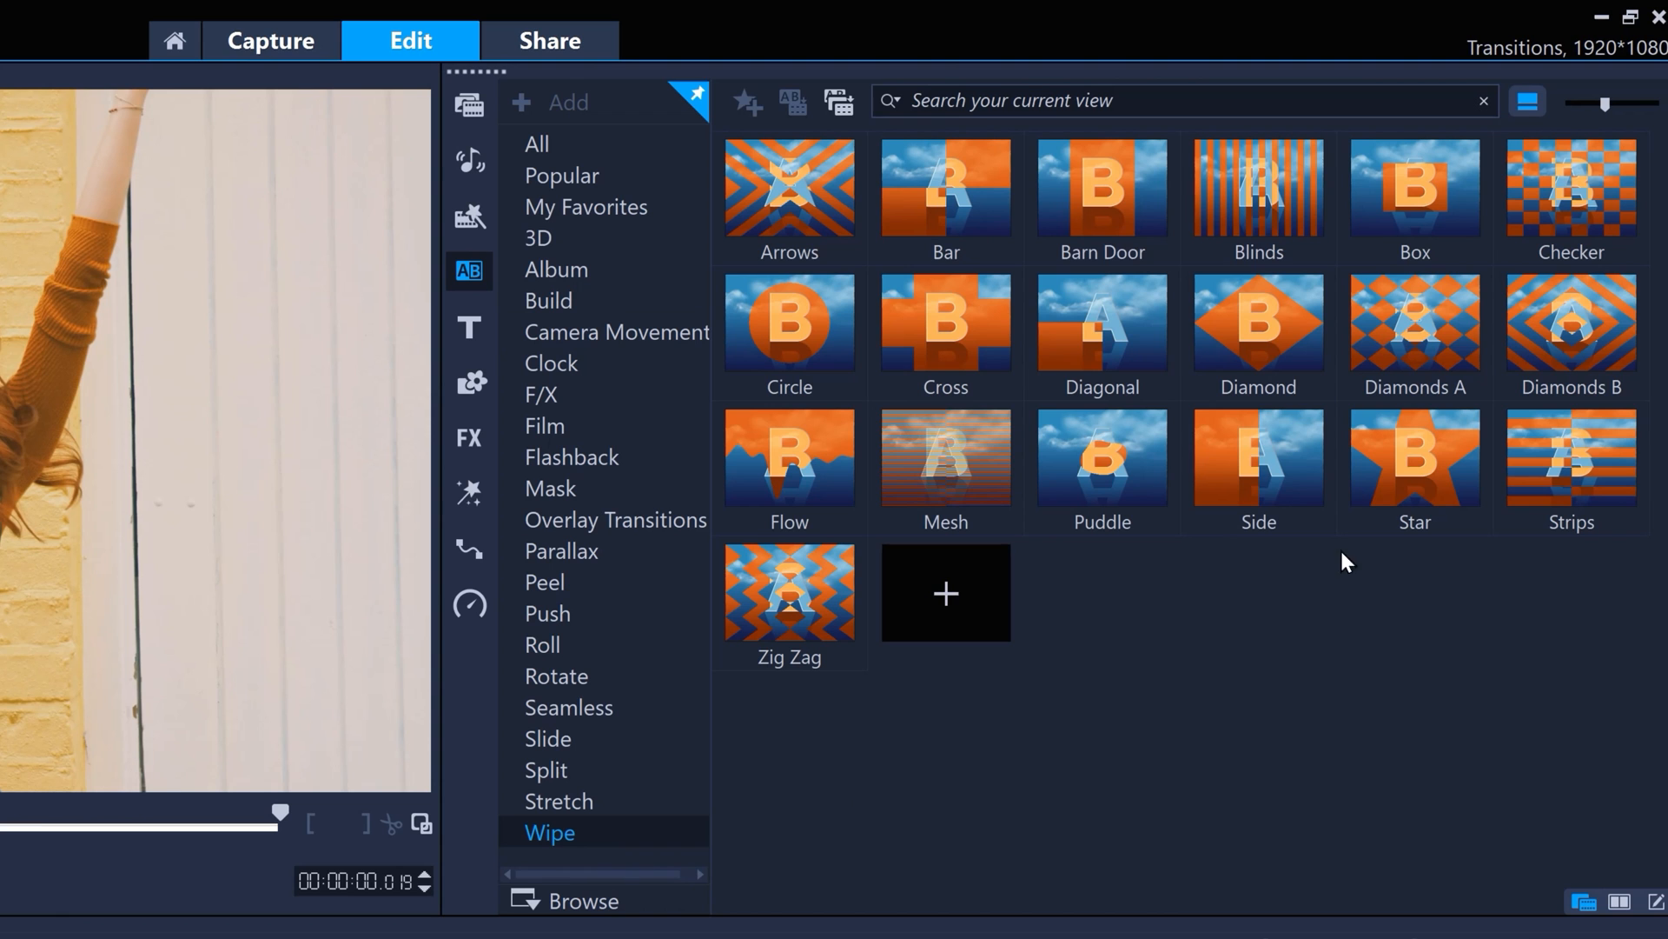
mouse_move(1240, 487)
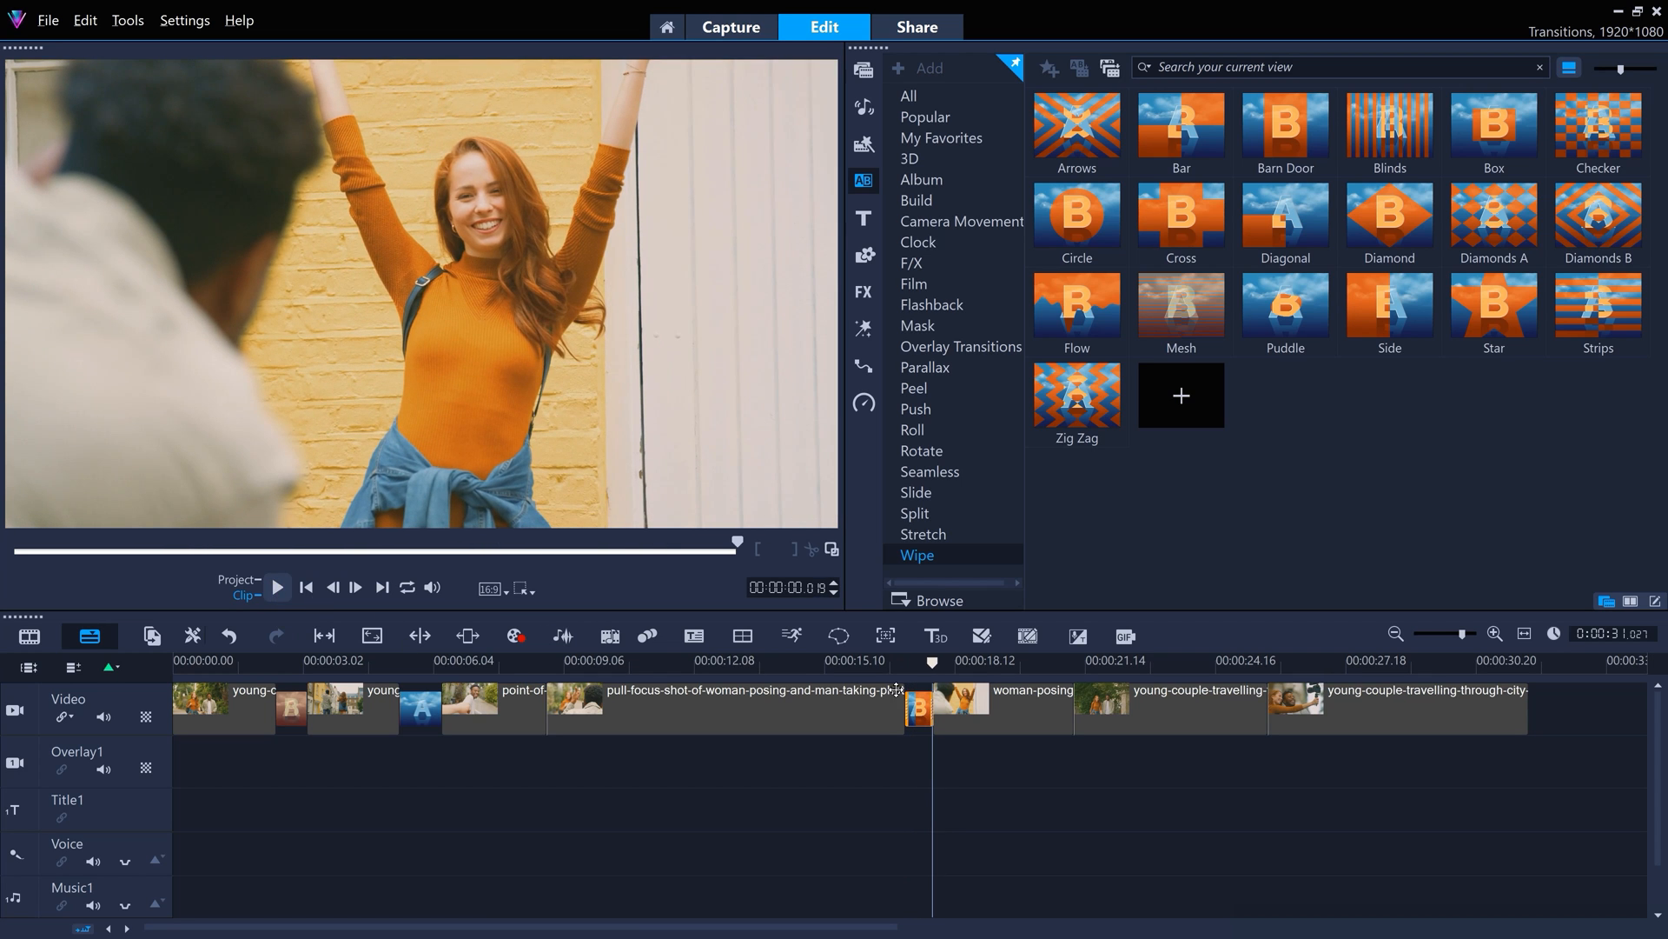
Give the Side wipe a new direction and the largest soft edge
double_click(917, 707)
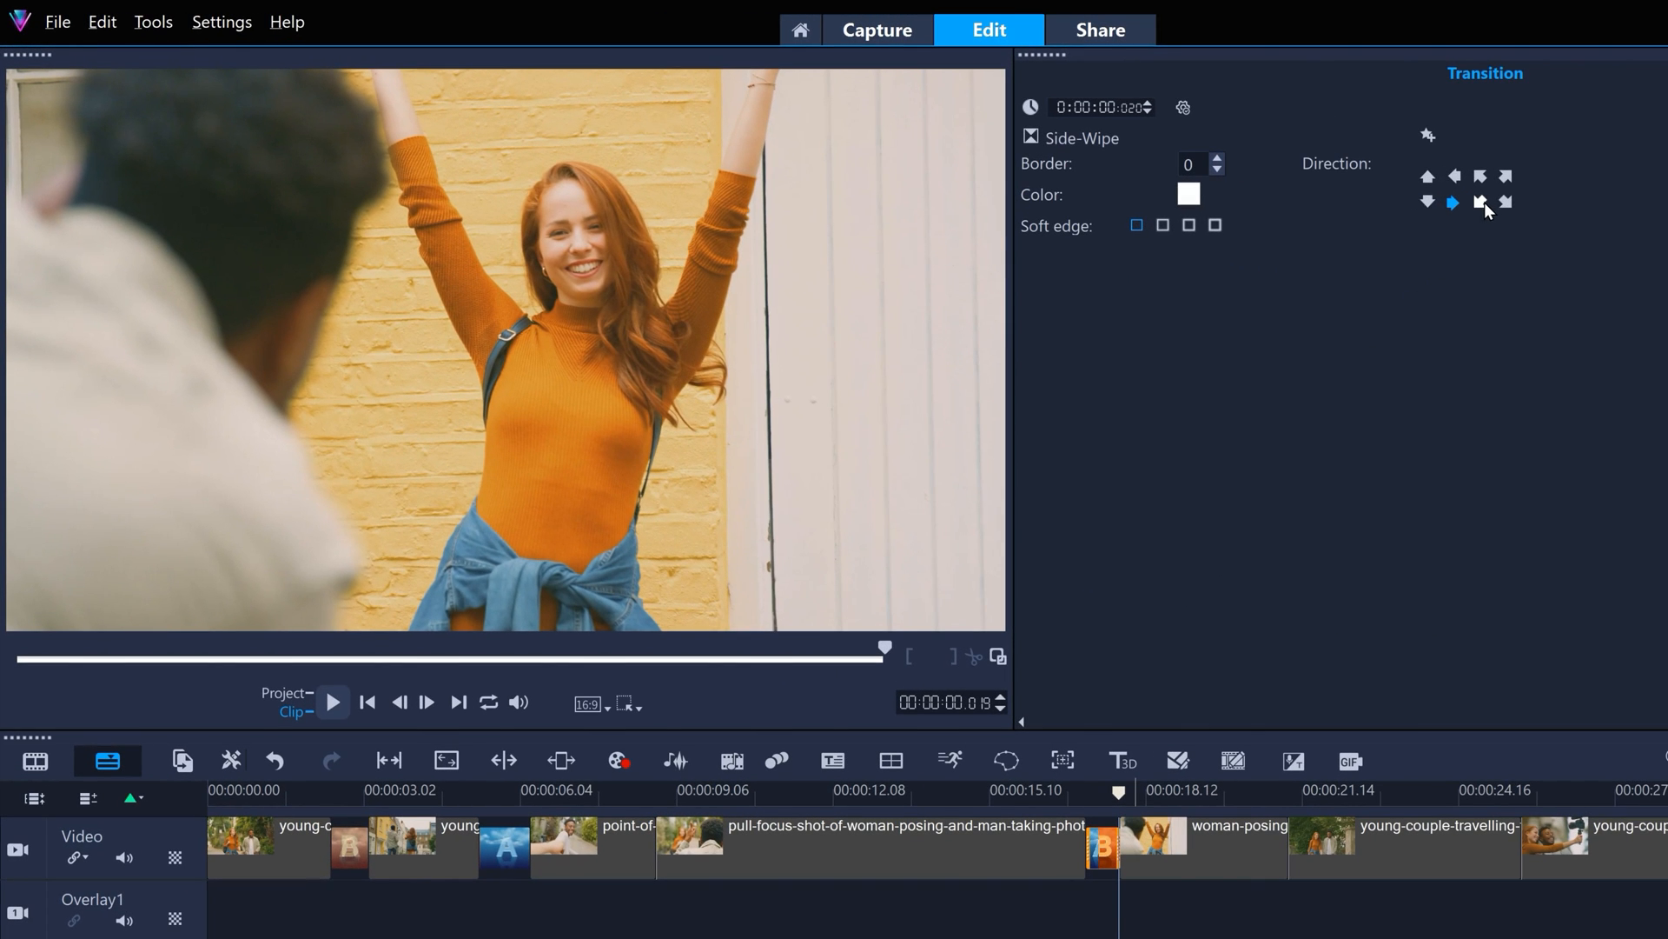
mouse_move(1480, 202)
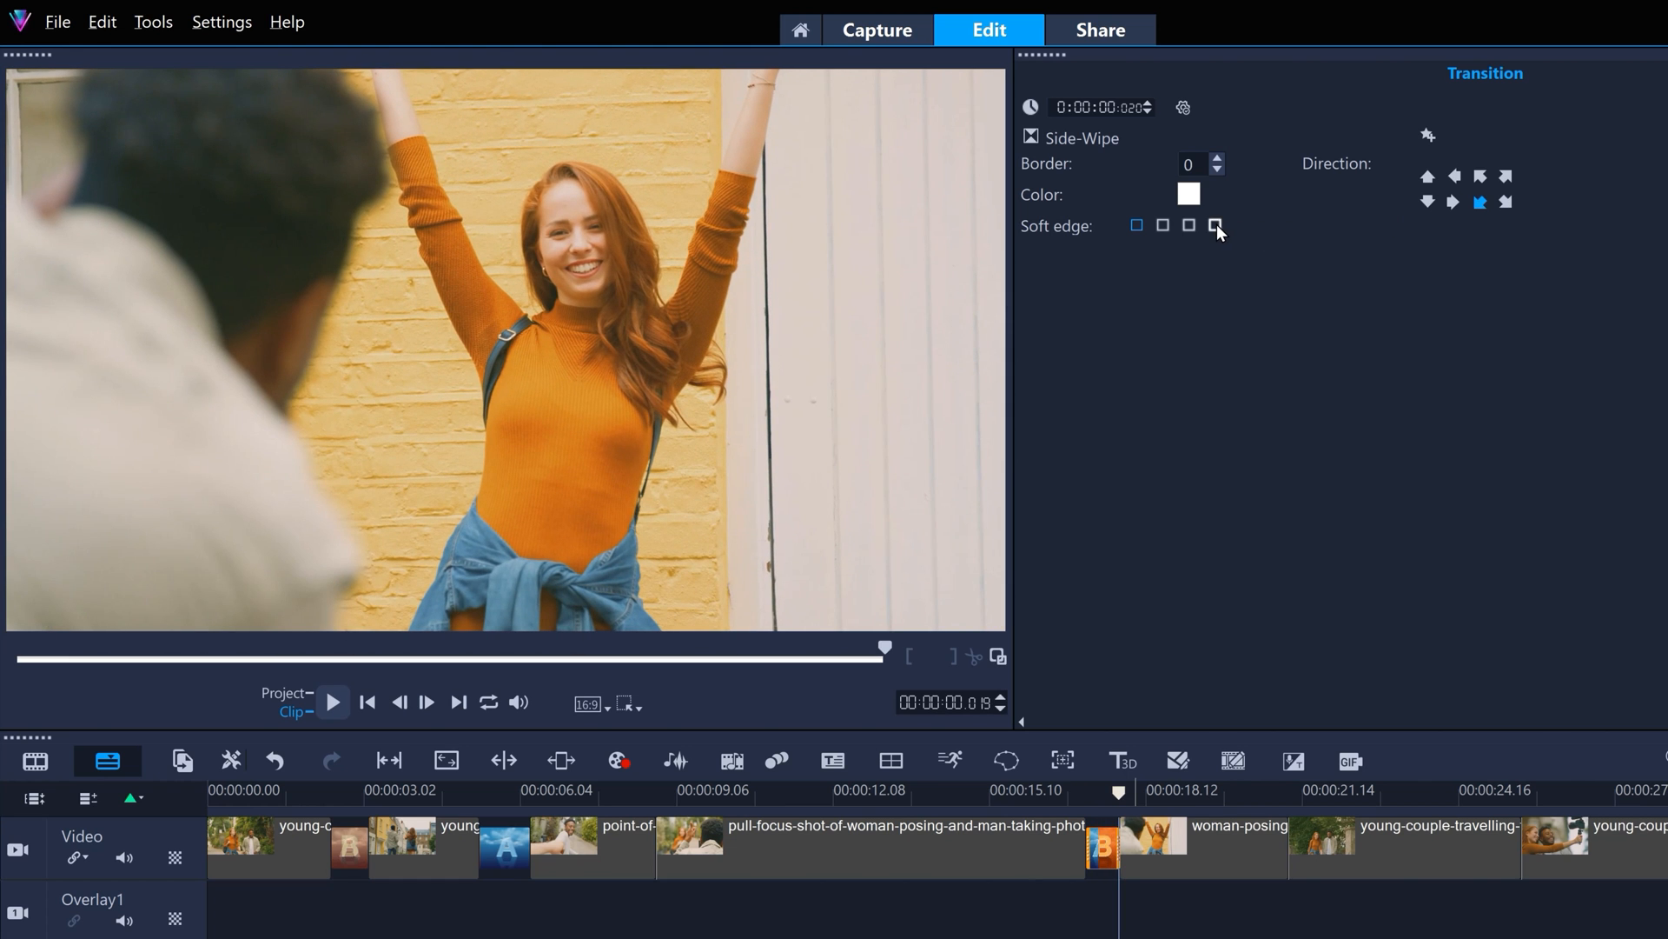
left_click(332, 702)
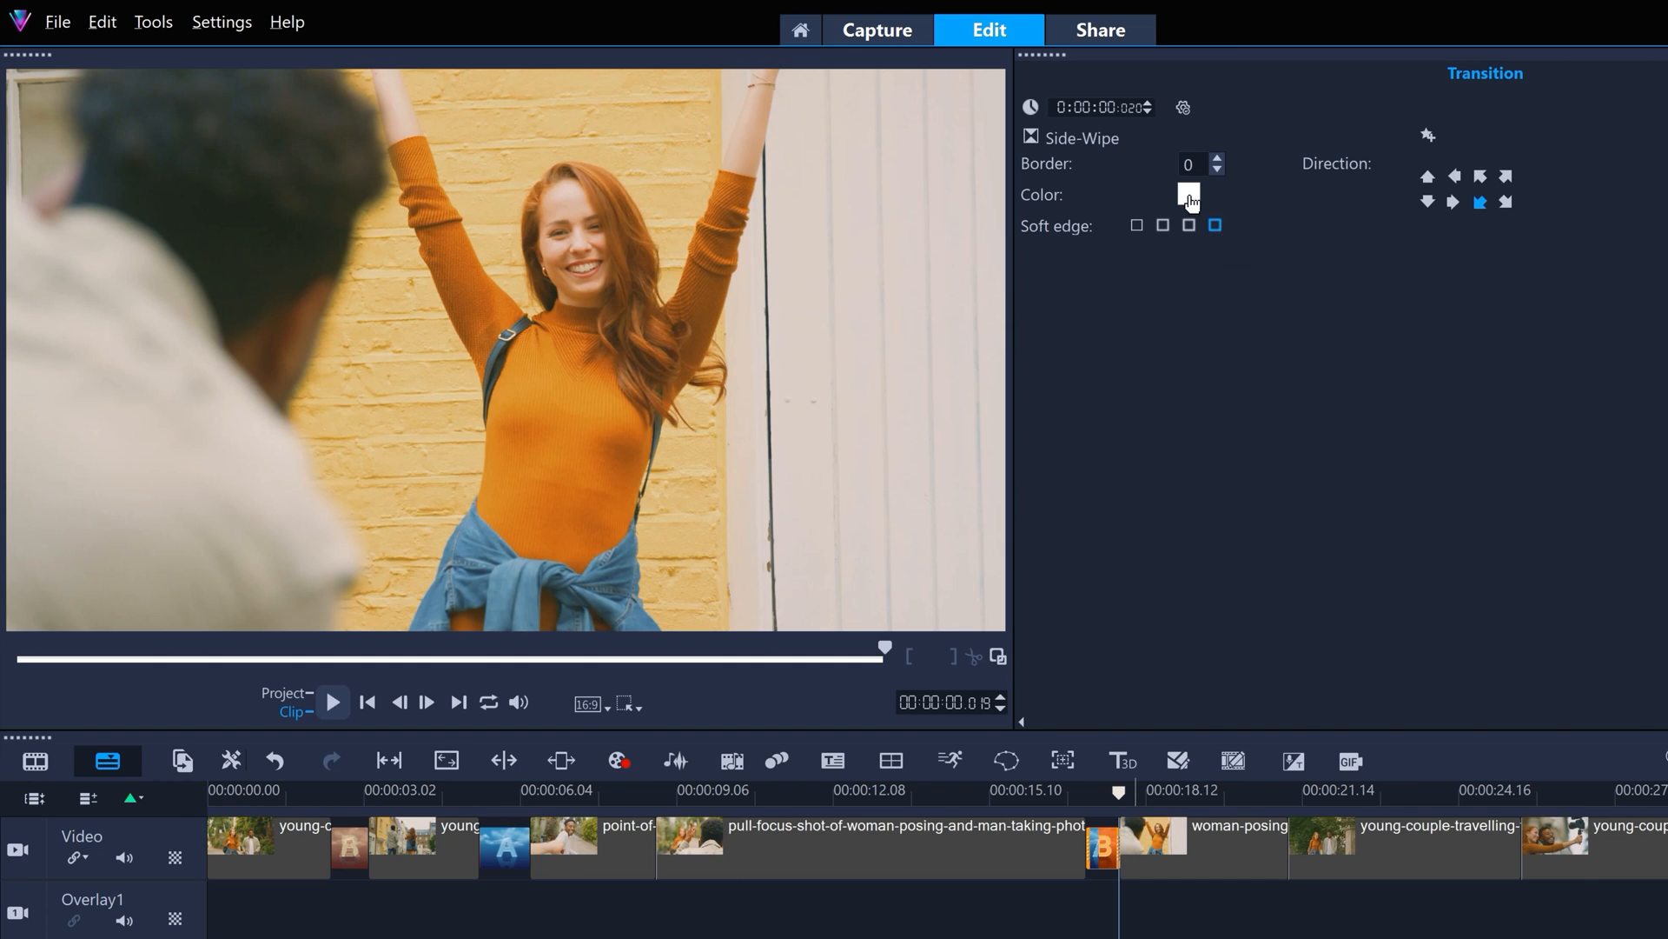
left_click(1188, 194)
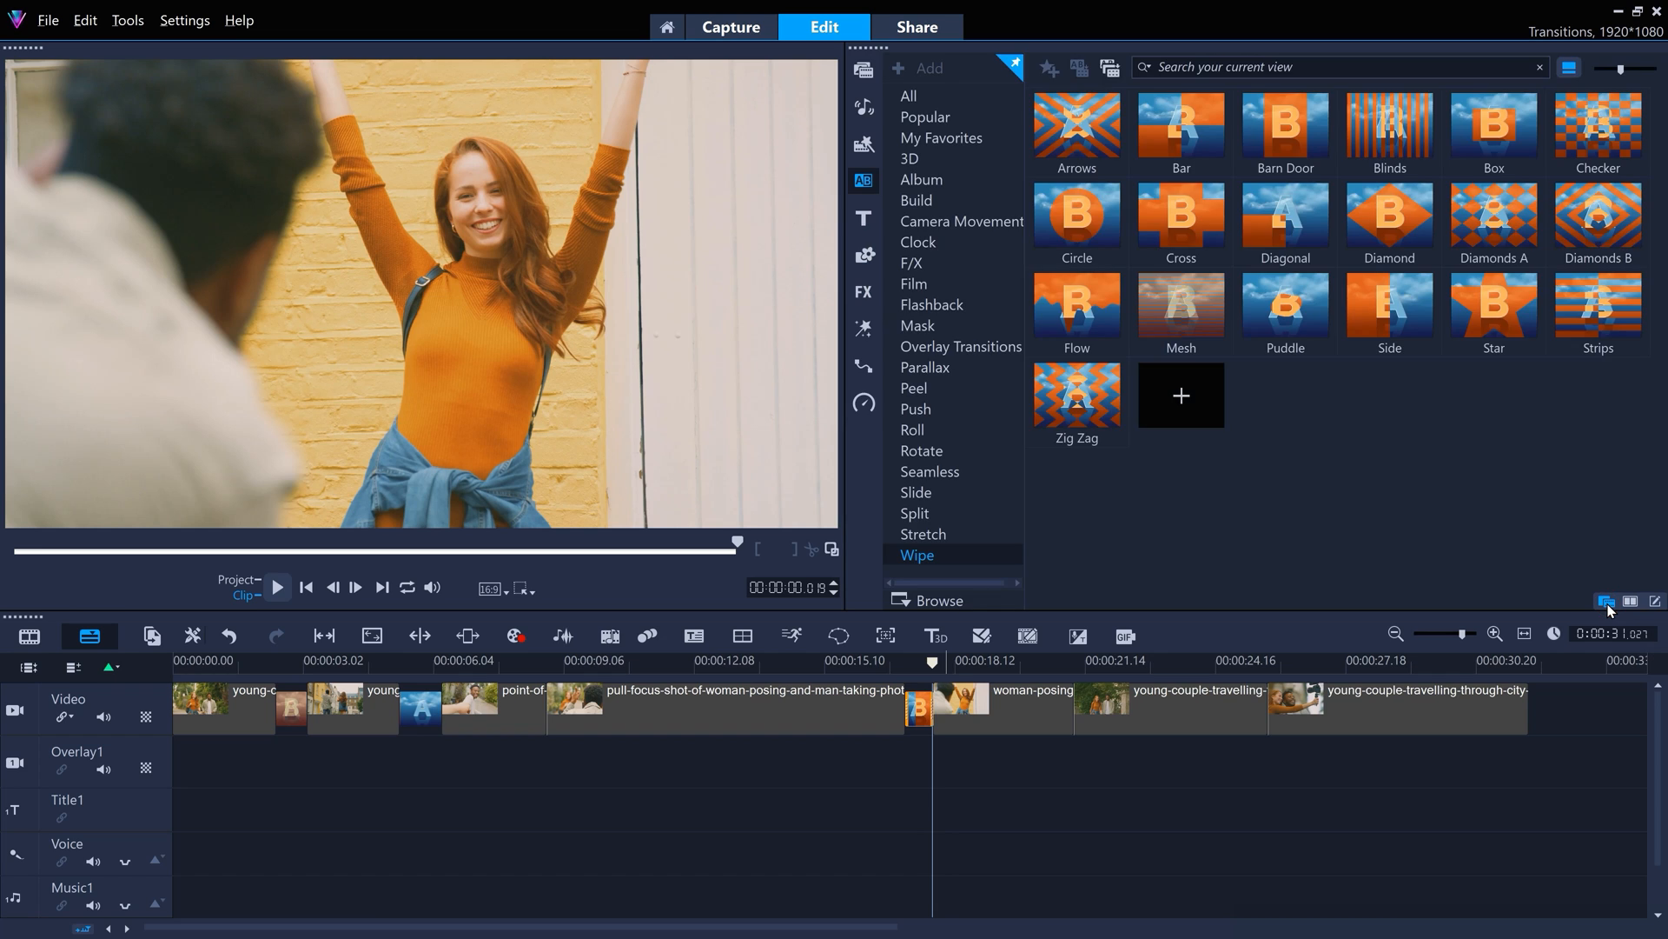
mouse_move(1606, 602)
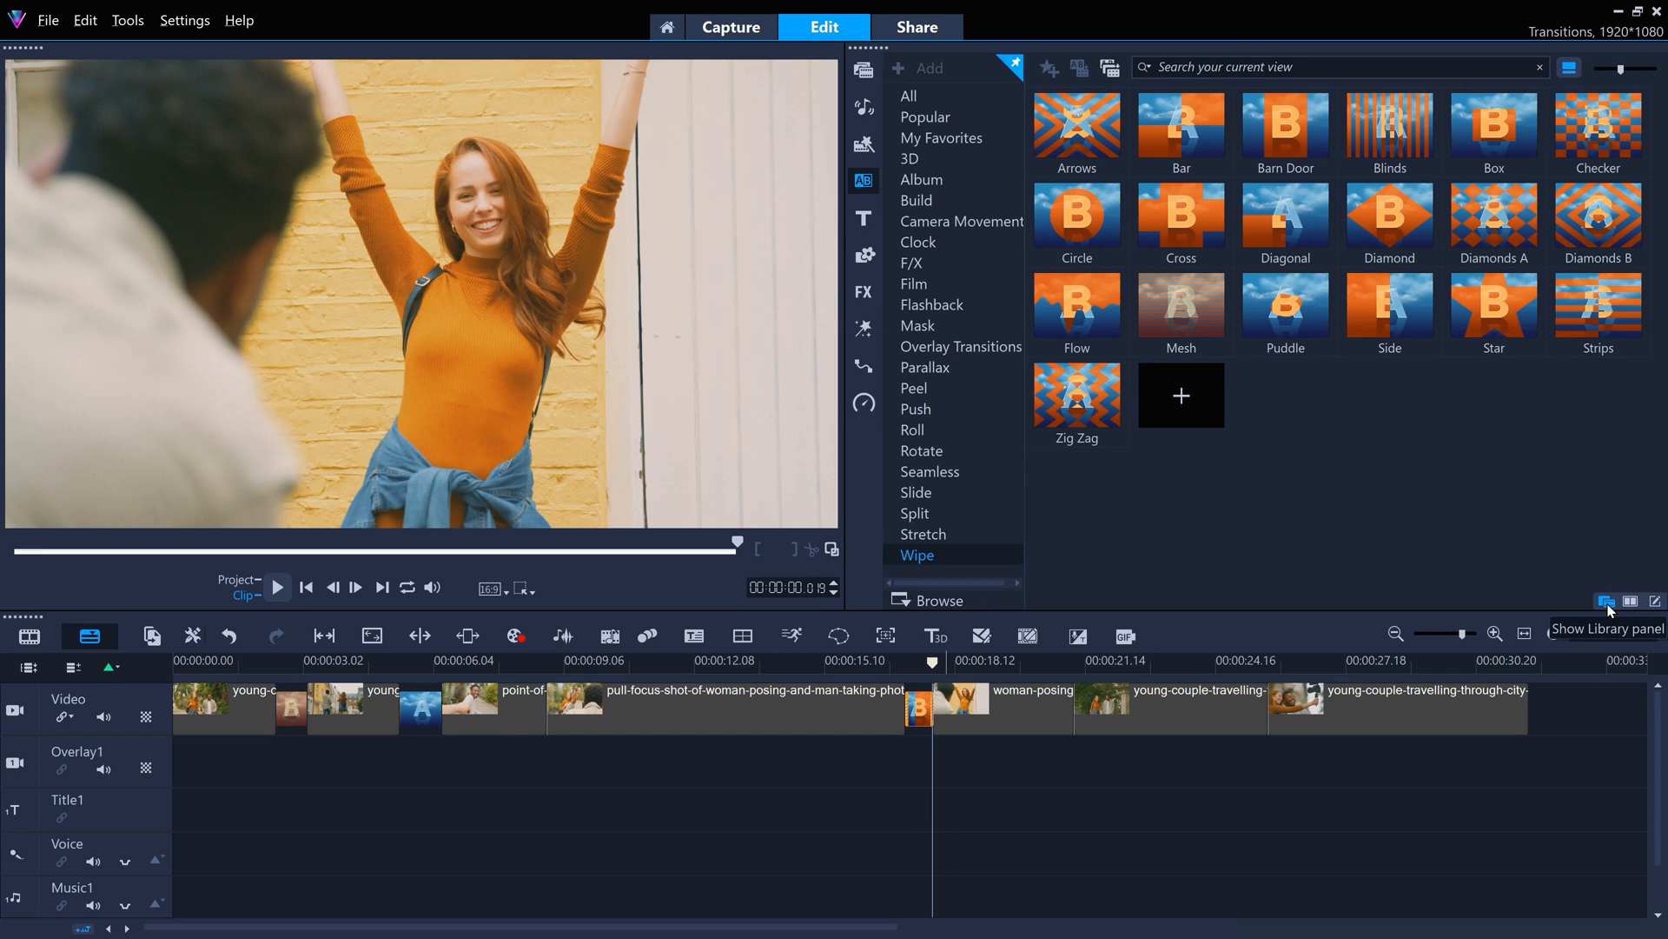
mouse_move(1607, 606)
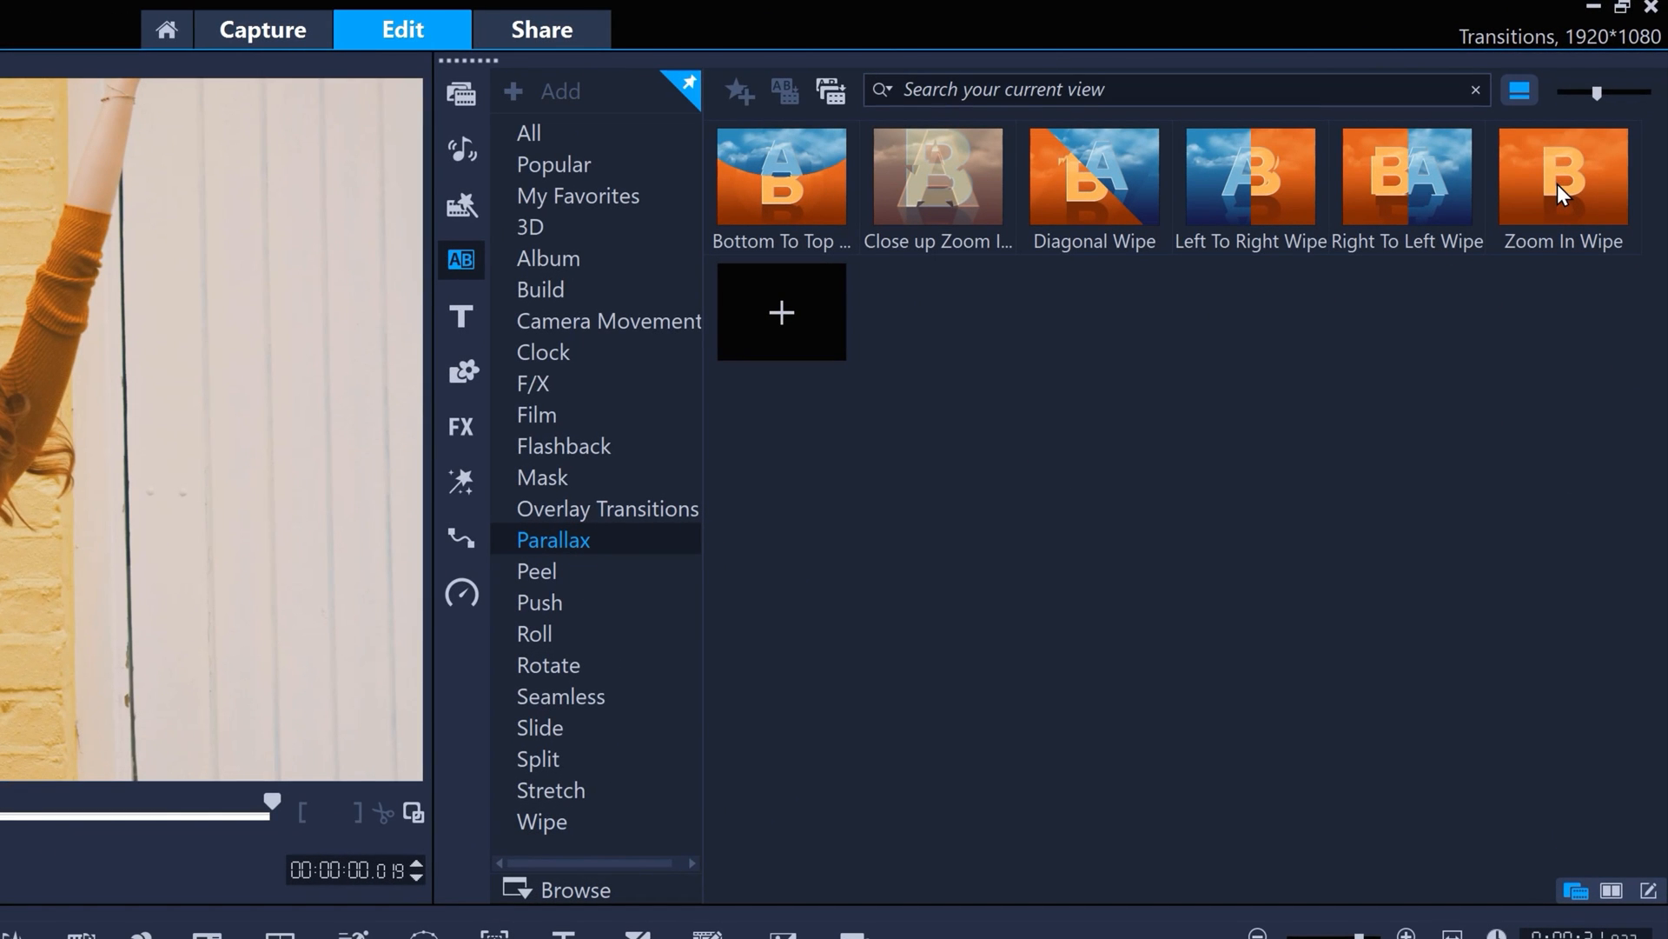
Add Zoom In Wipe between the point-of-view and pull-focus clips and open its options
left_click(1562, 176)
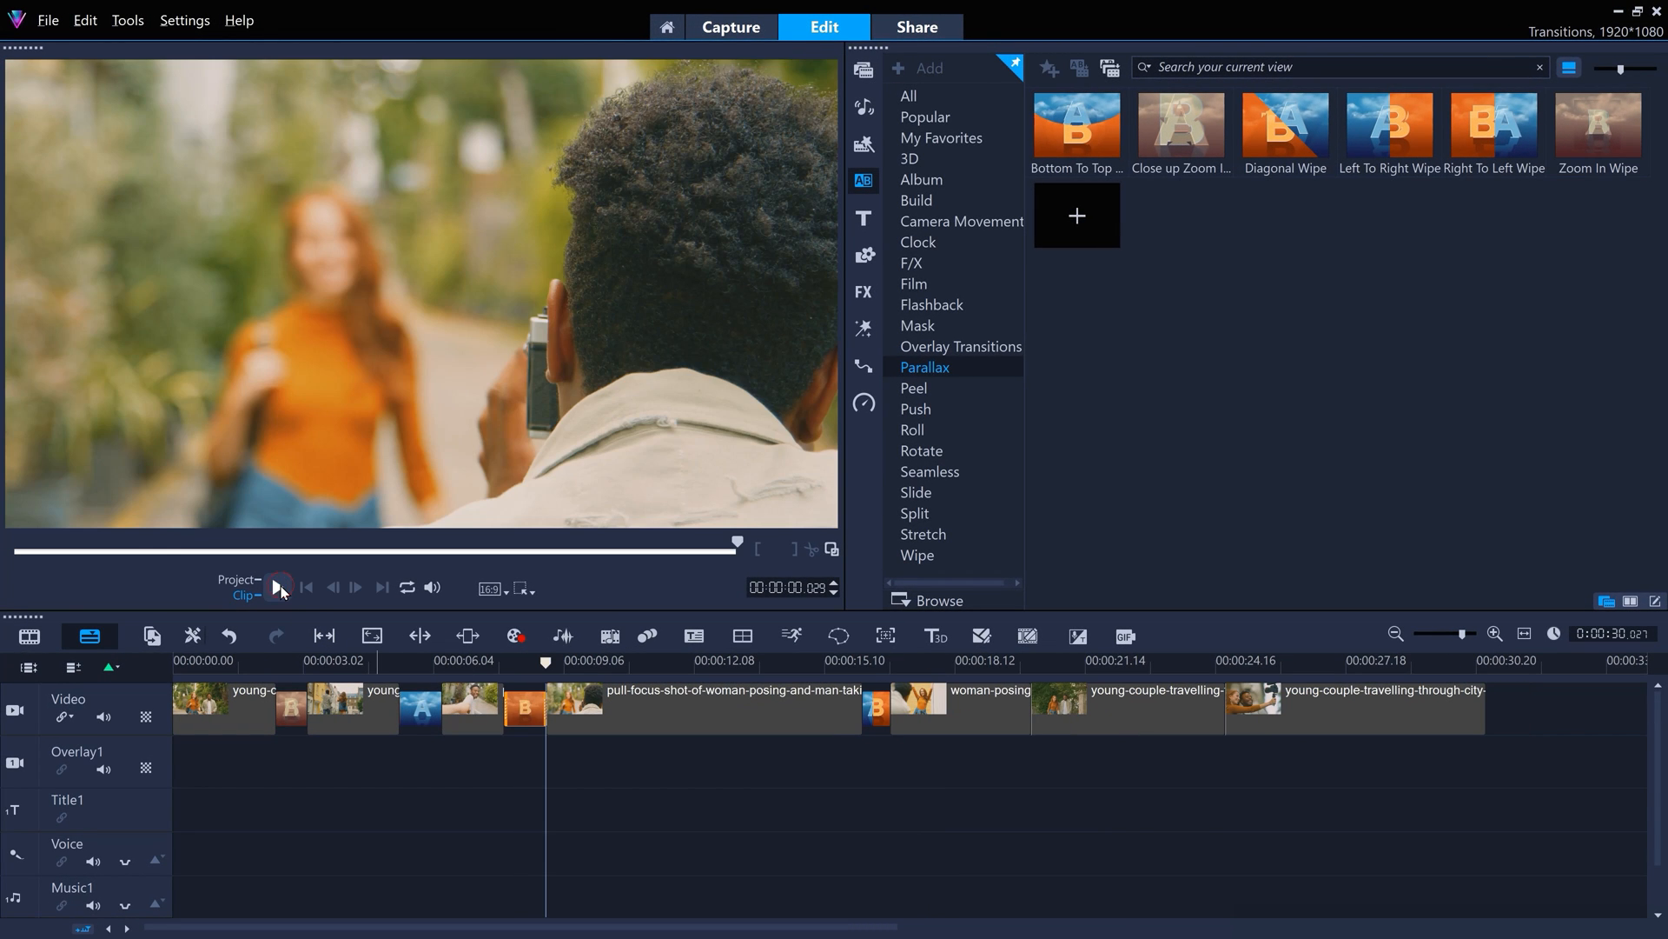
left_click(278, 587)
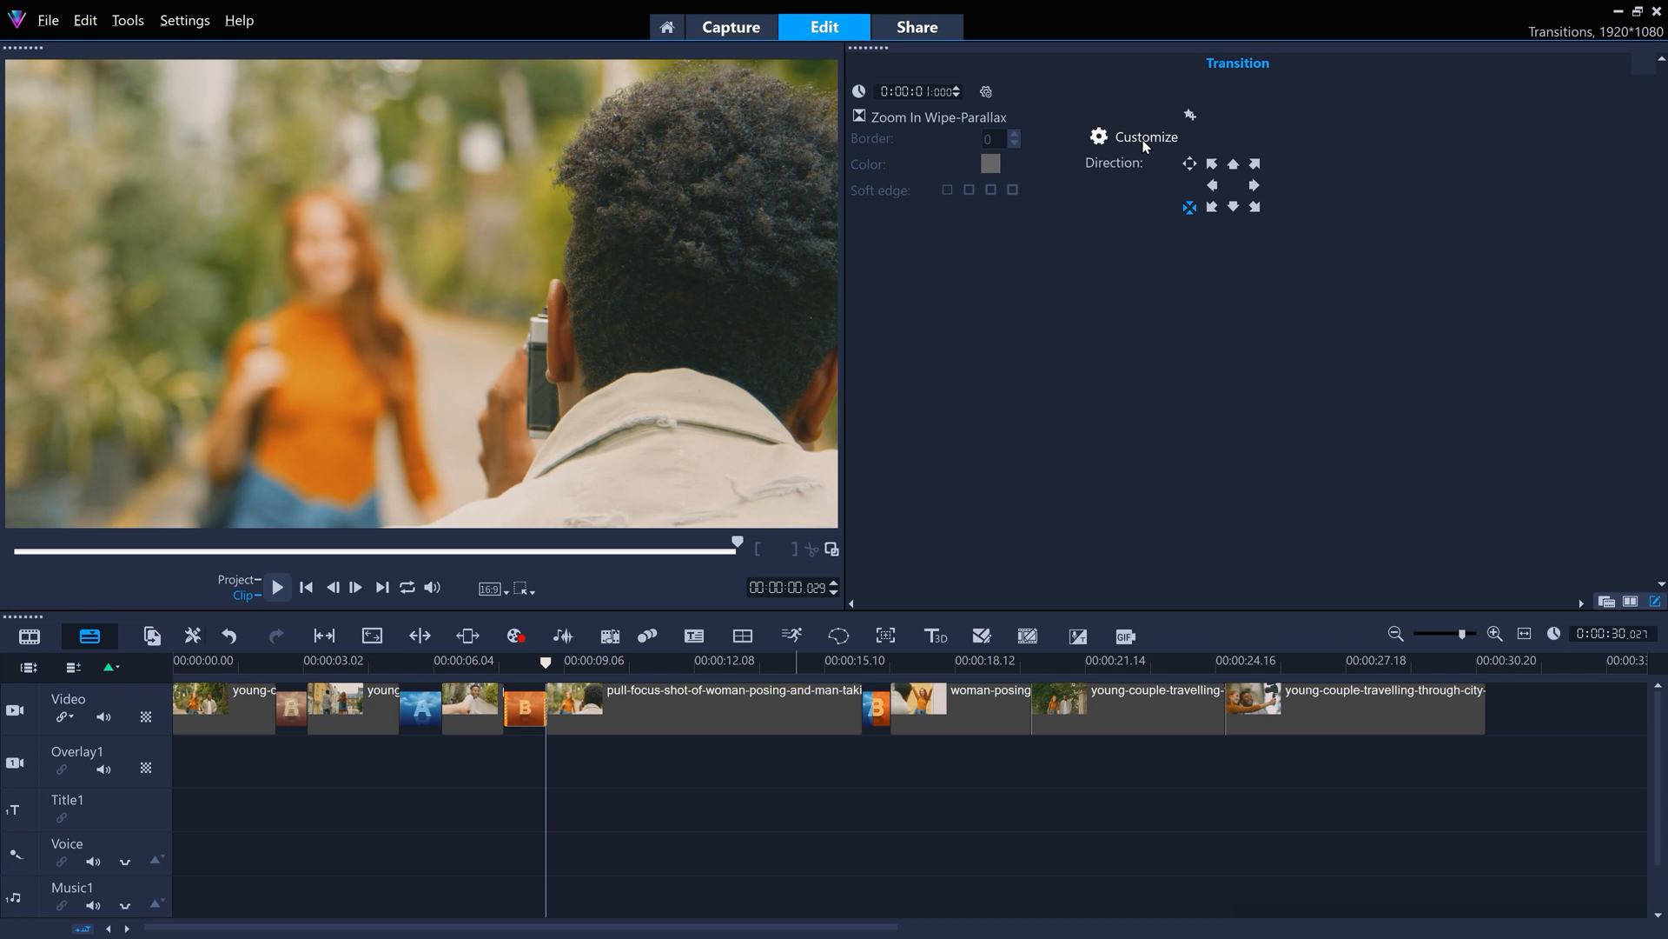
mouse_move(1179, 177)
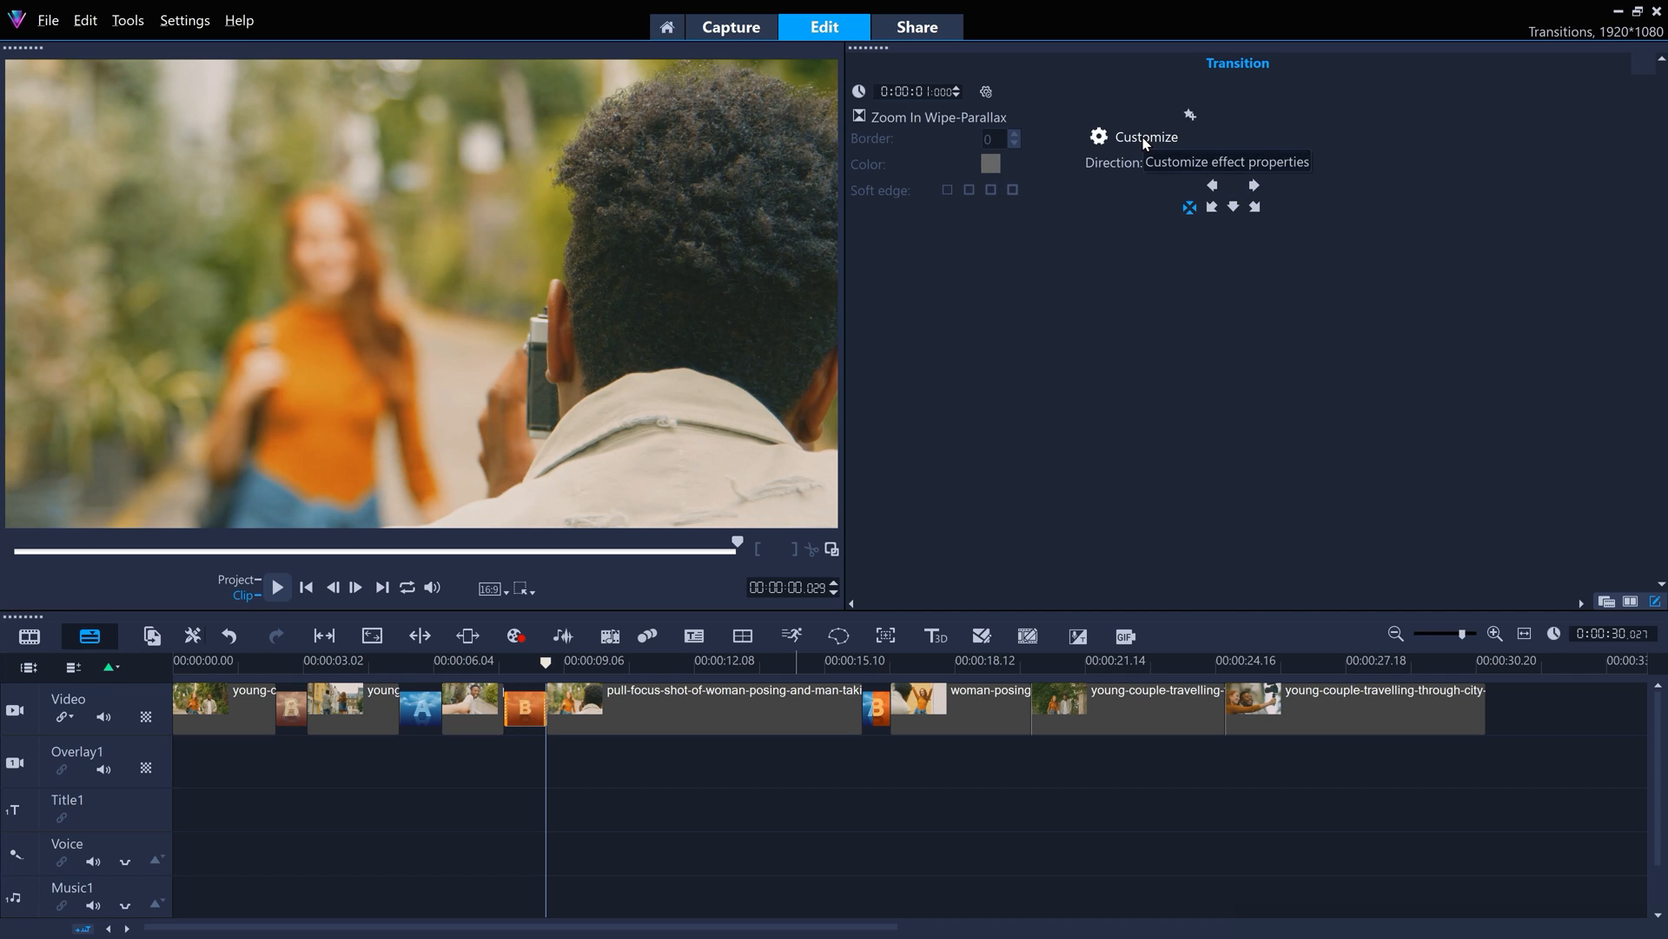
left_click(1146, 136)
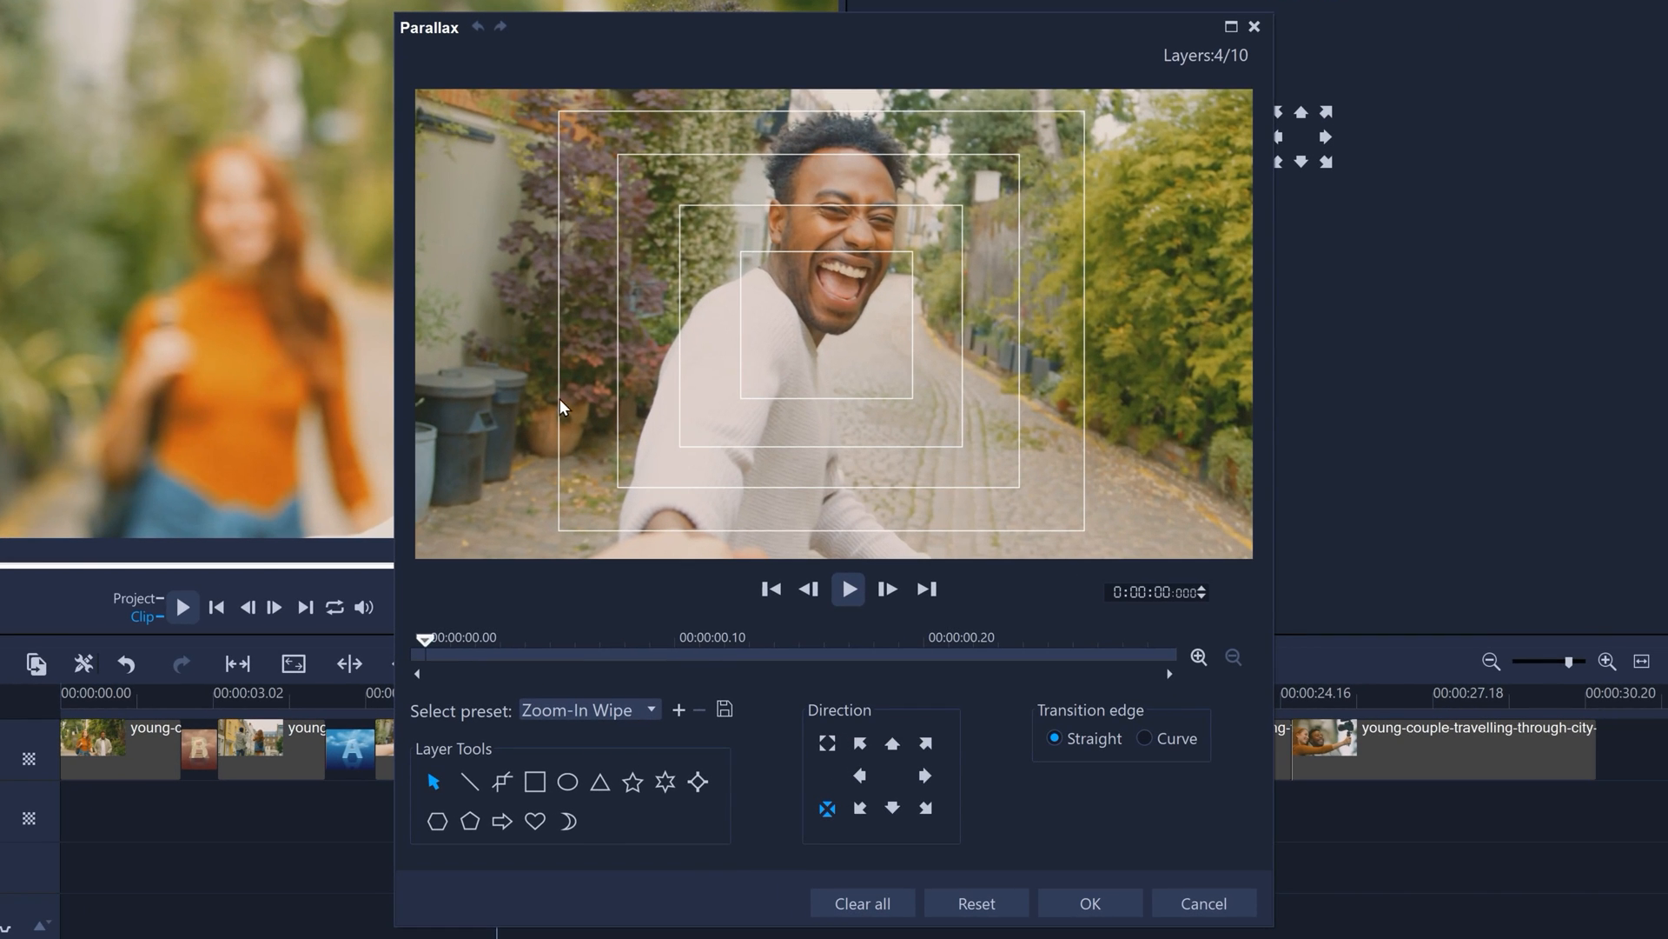
mouse_move(1034, 139)
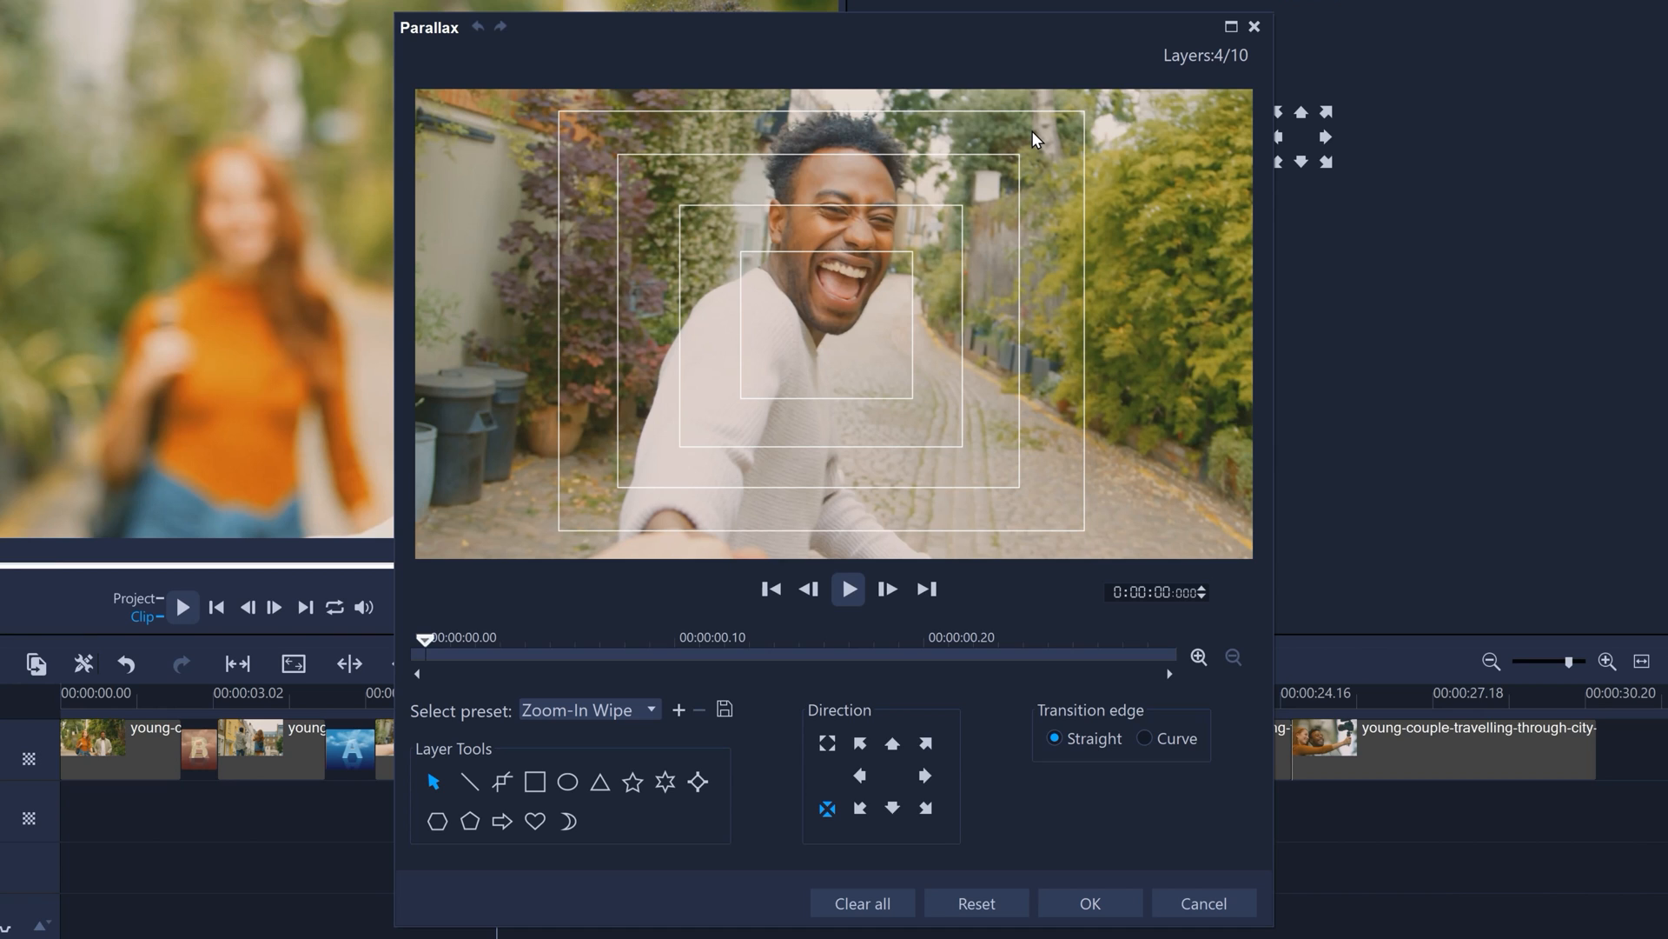
mouse_move(630, 724)
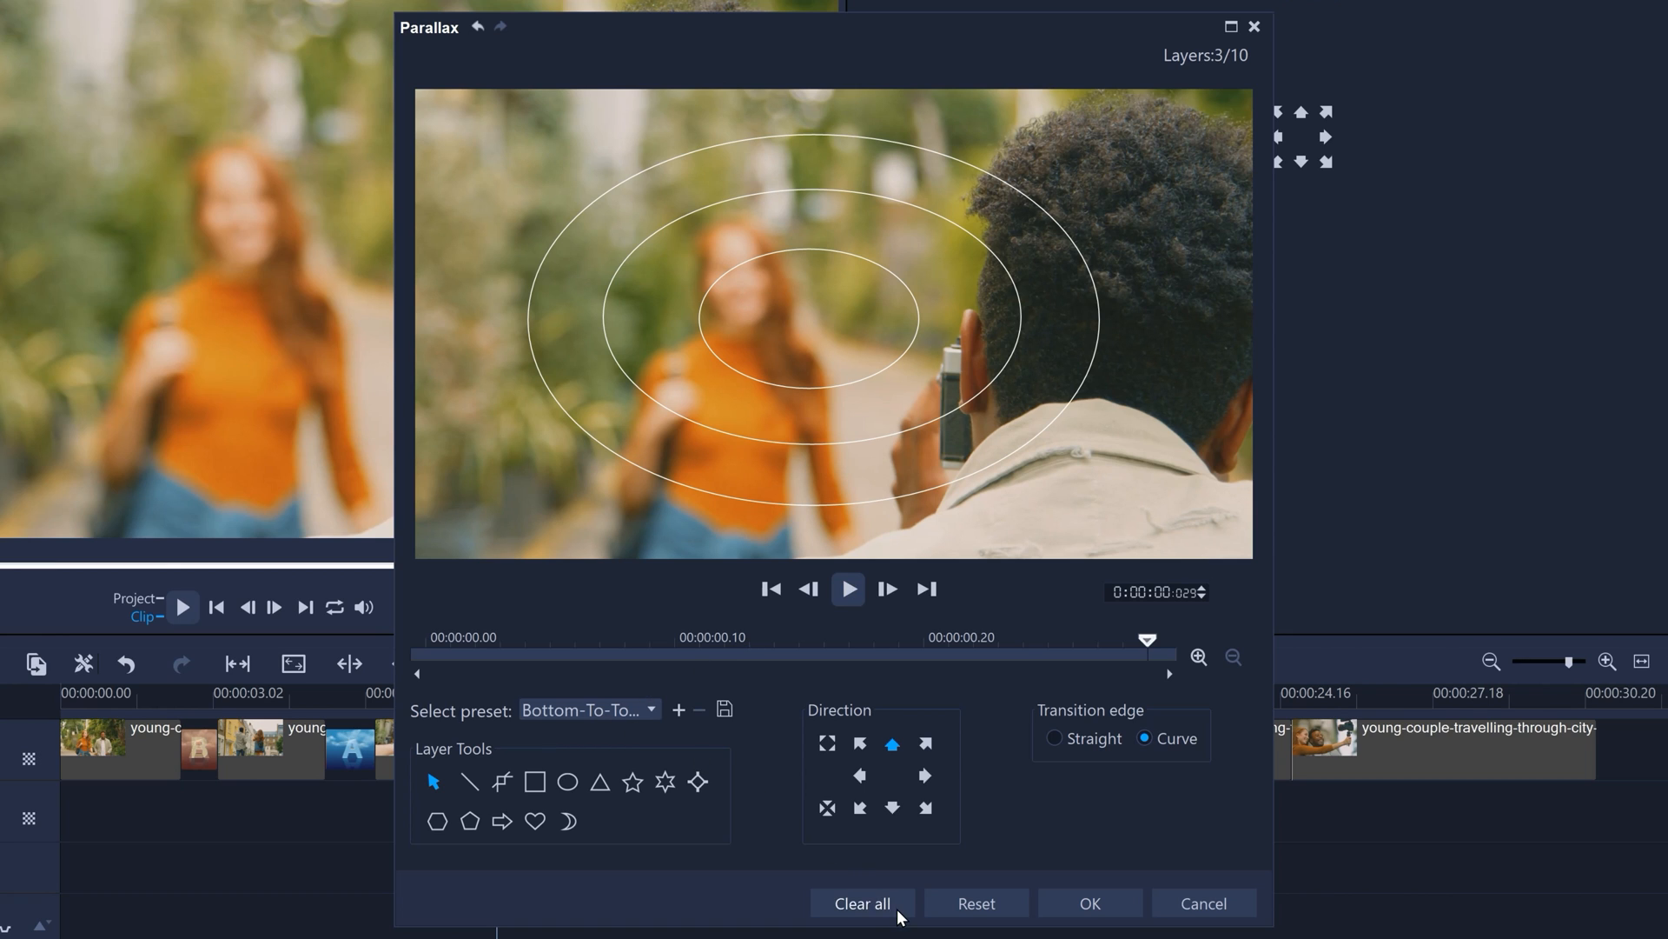
Replace the Zoom In Wipe layers with two upward arrows with curved edges
left_click(862, 903)
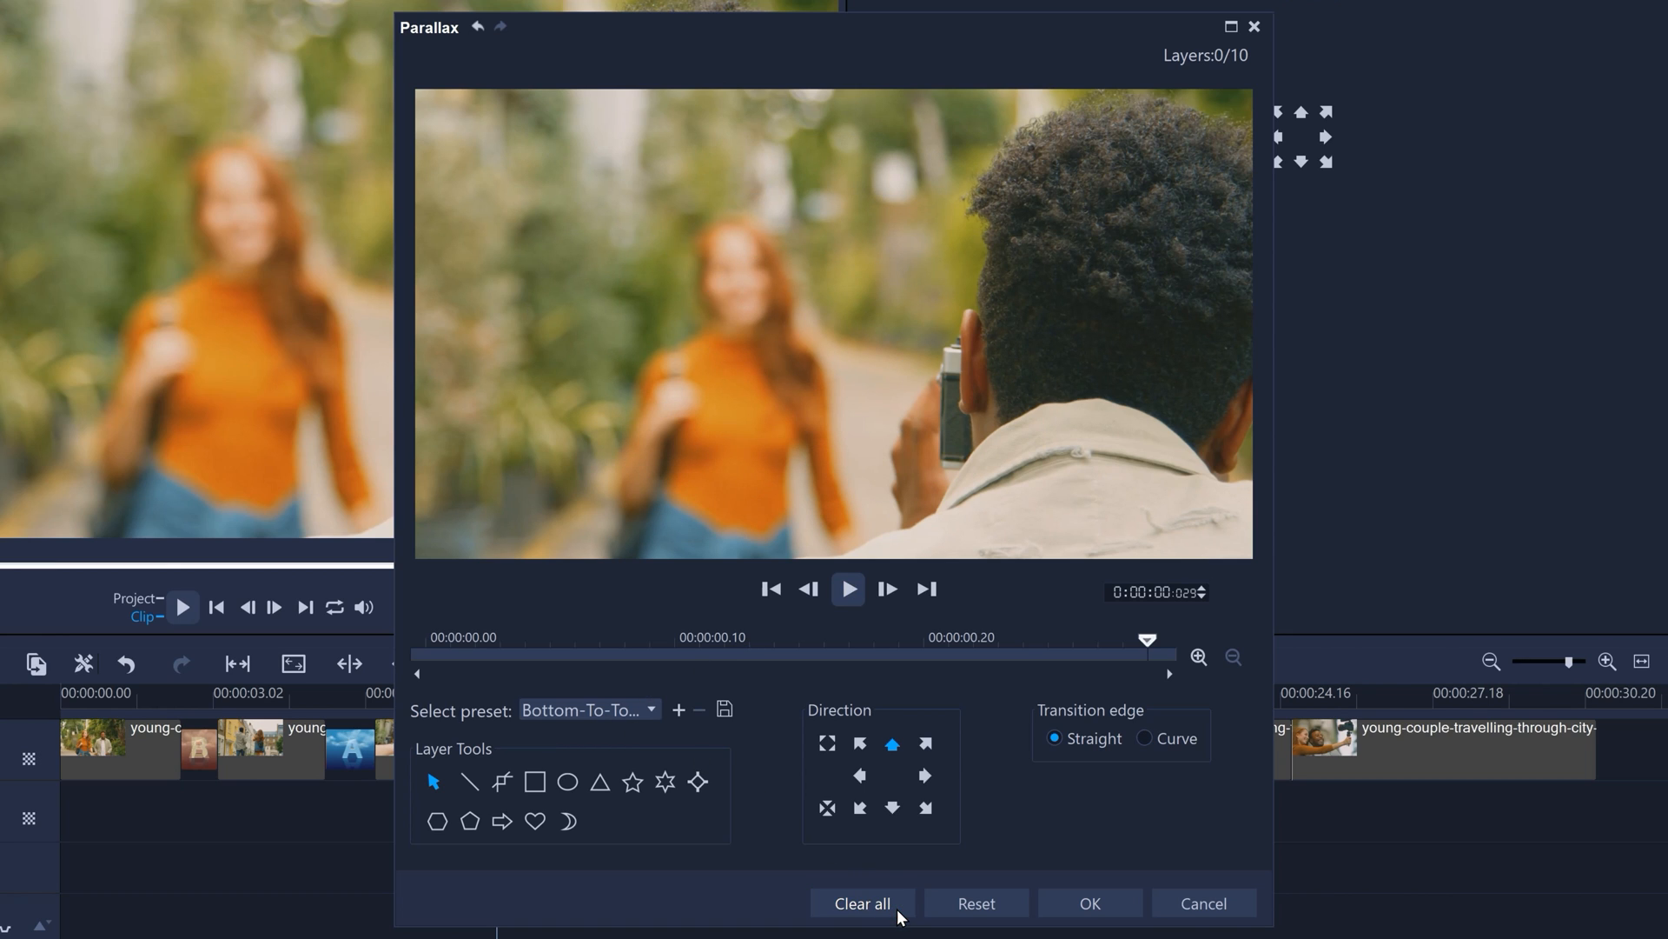
mouse_move(895, 751)
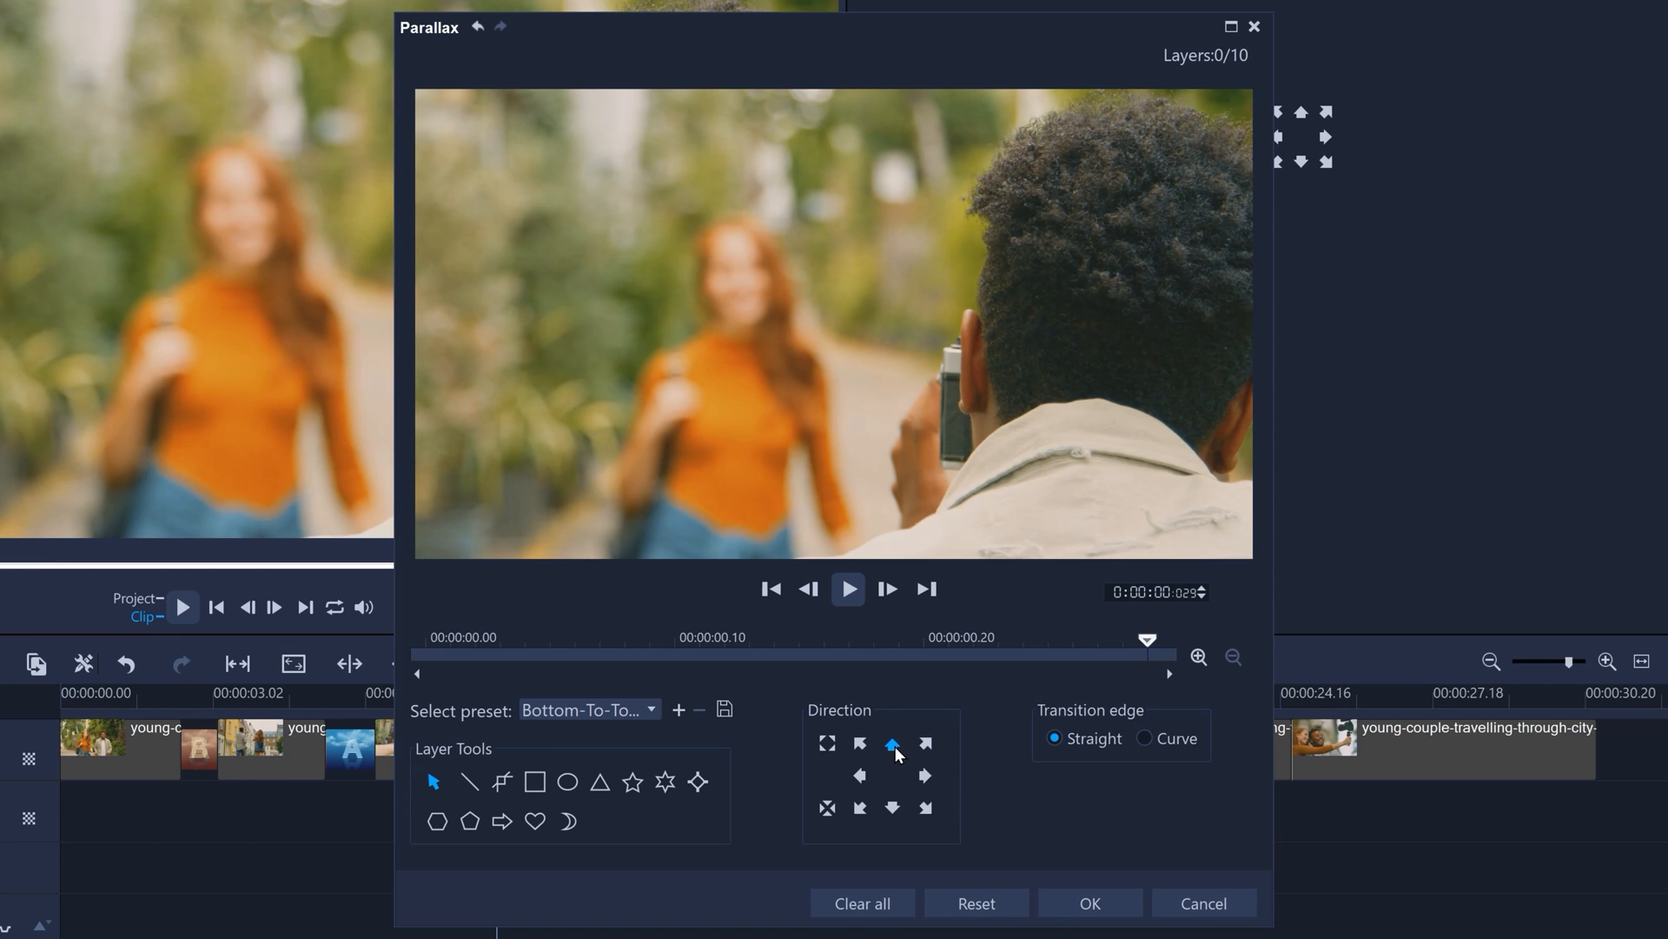
left_click(501, 821)
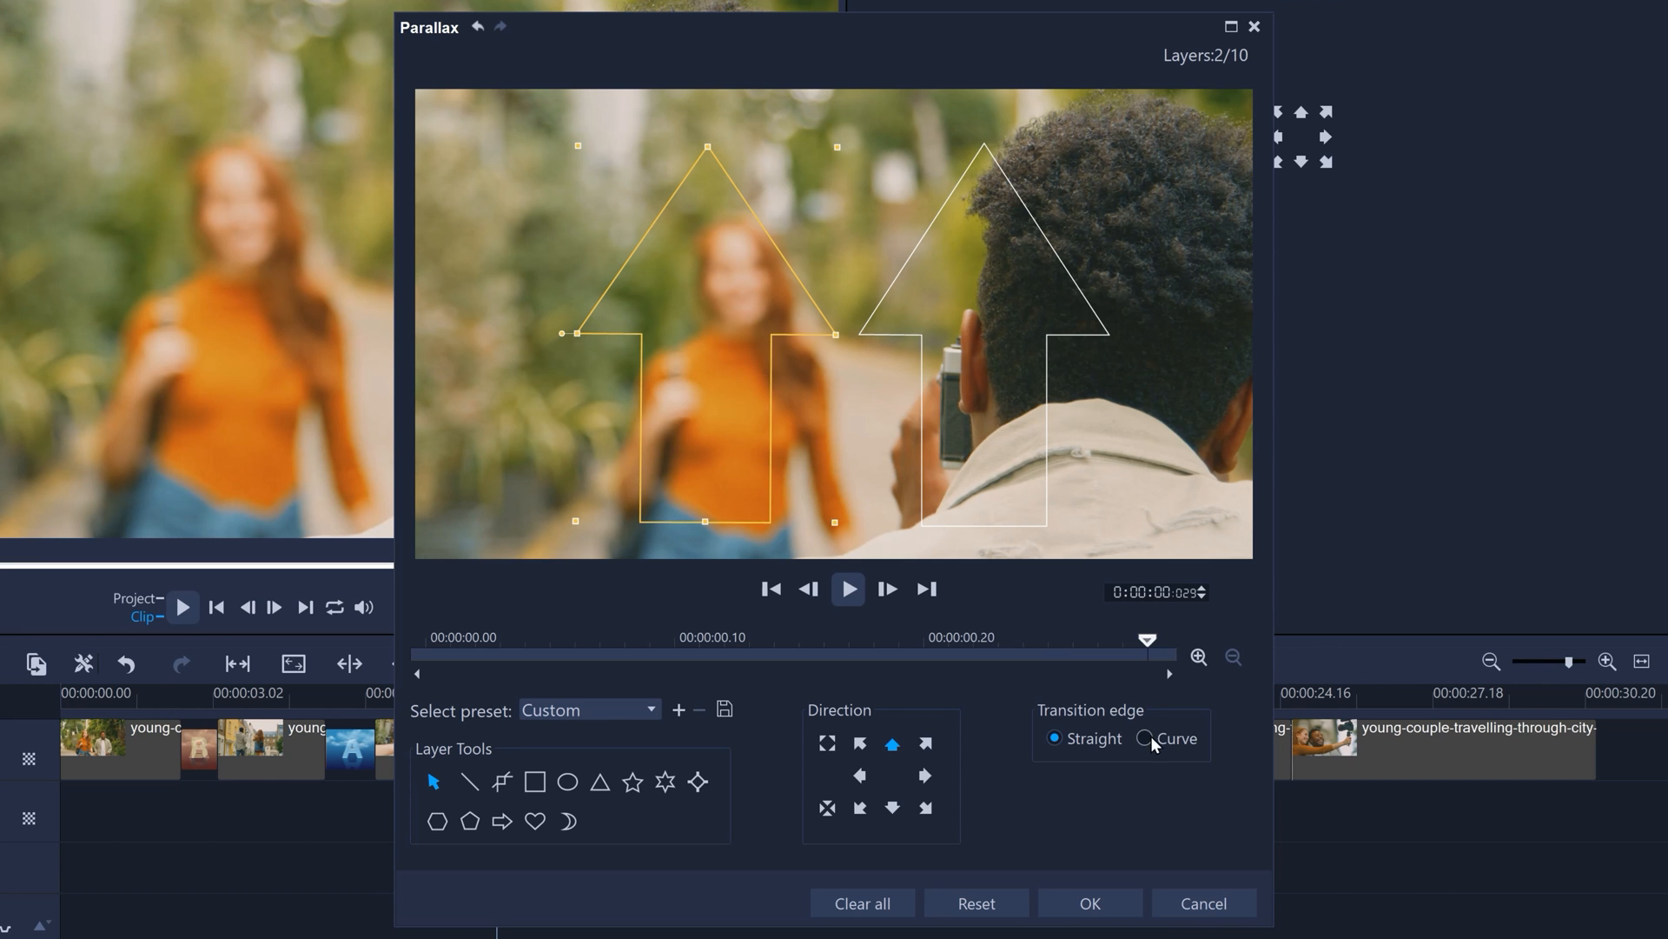
left_click(1146, 738)
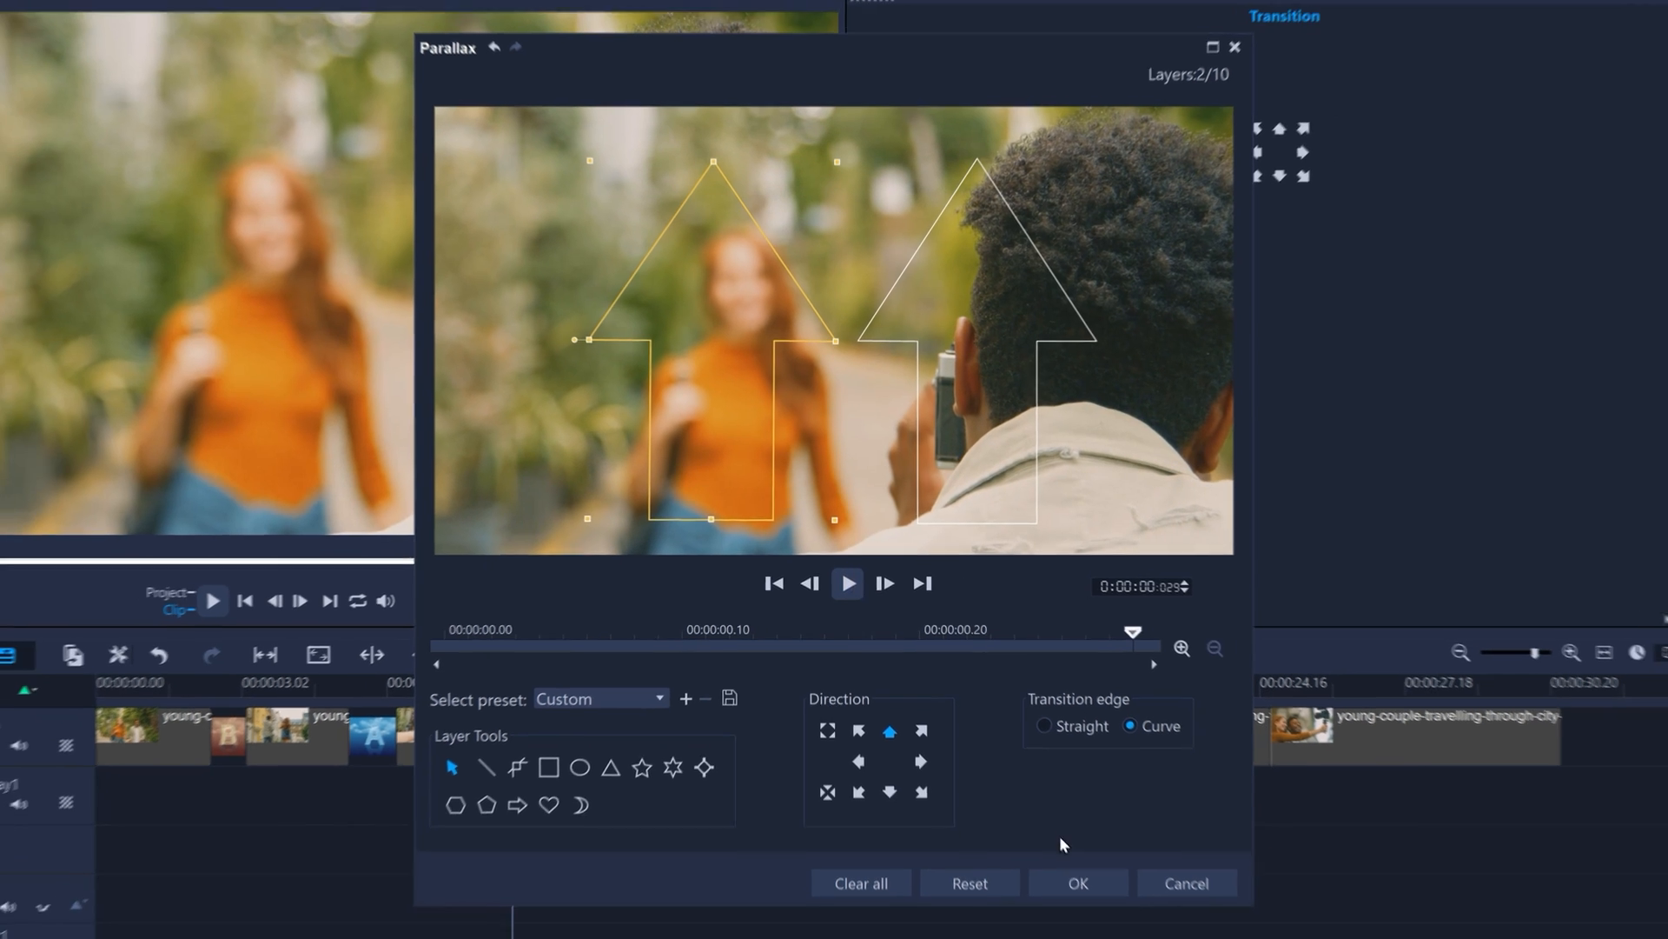
left_click(1076, 883)
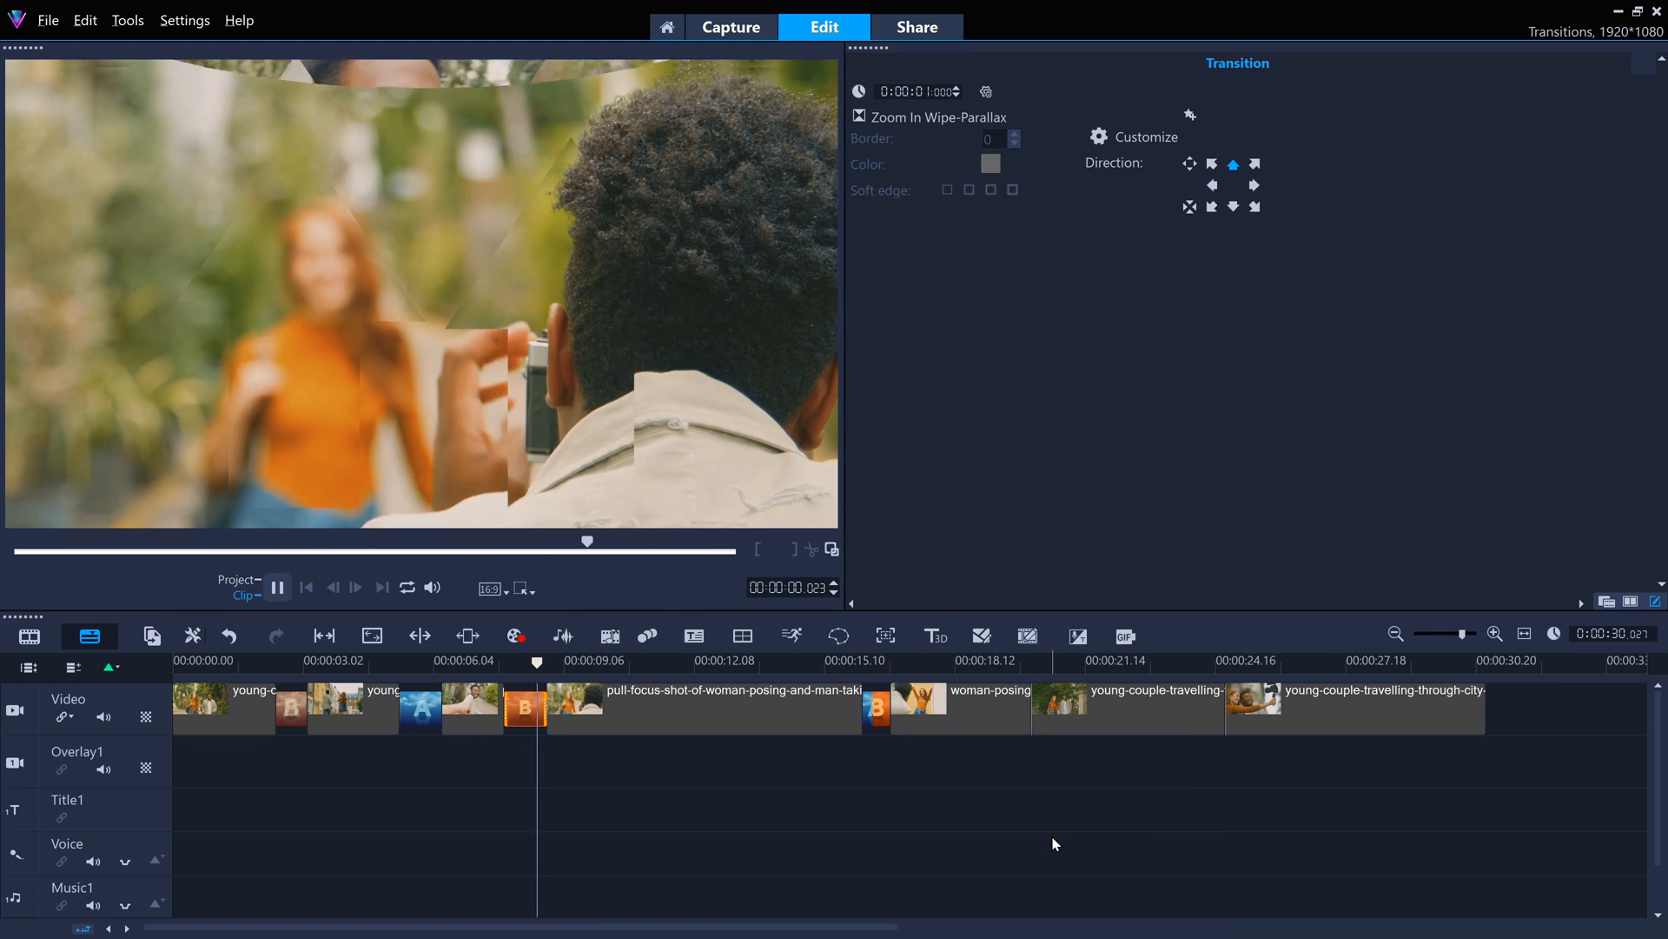
left_click(276, 587)
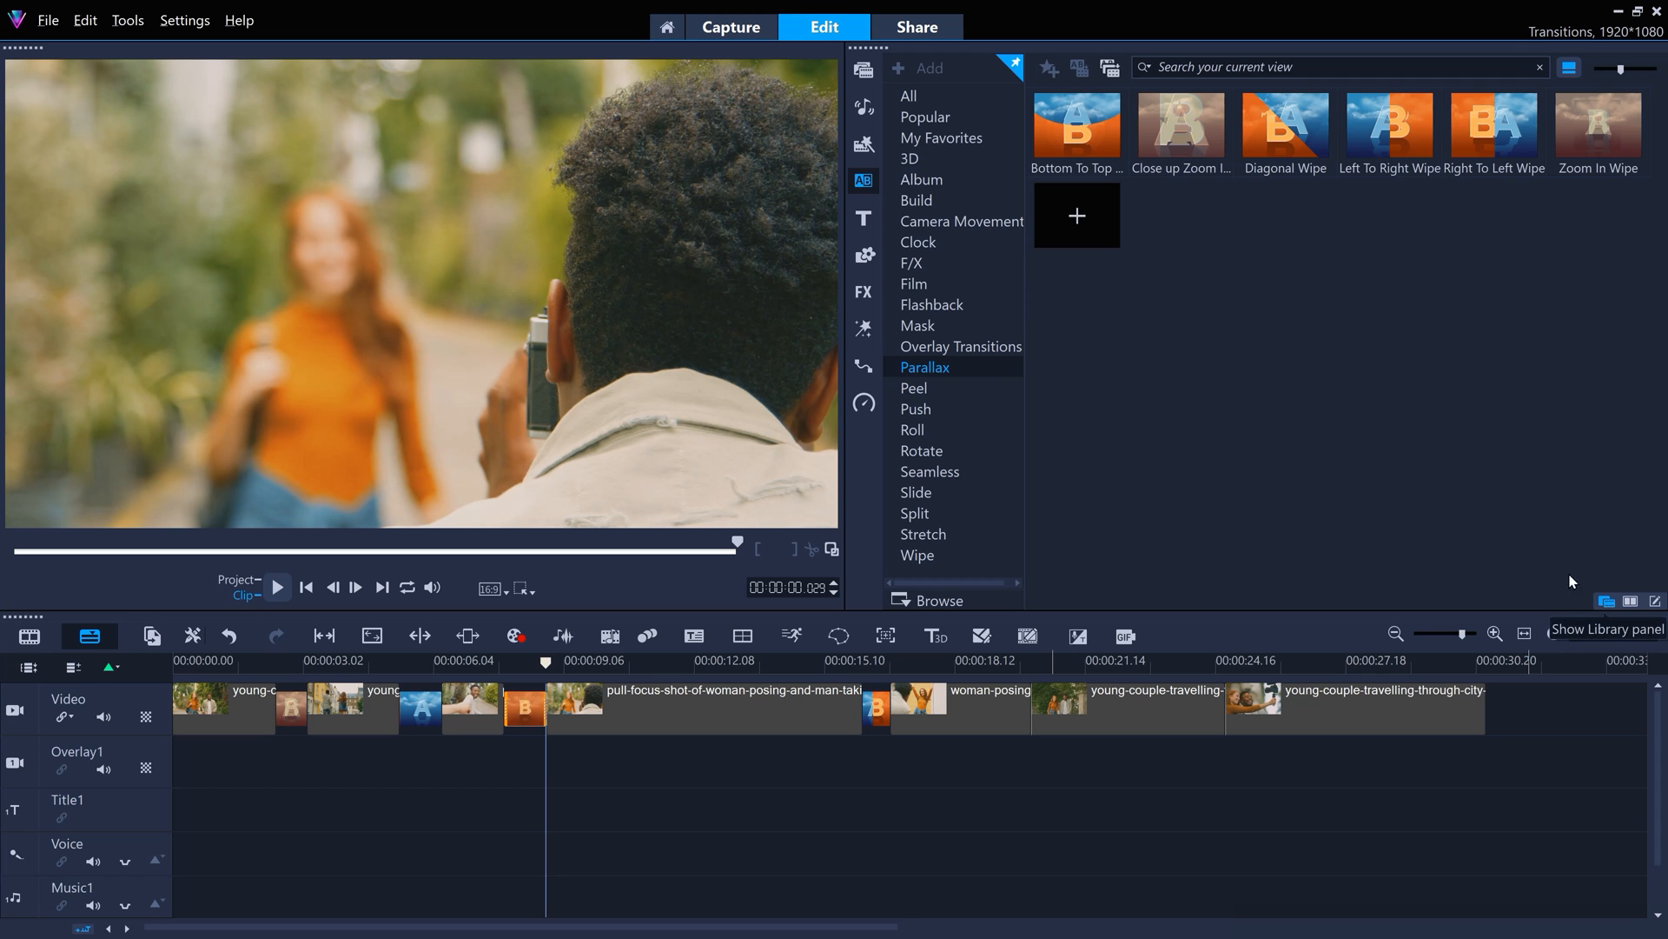
Add Flashback and Split transitions to later clip joins, then play from the start
left_click(930, 305)
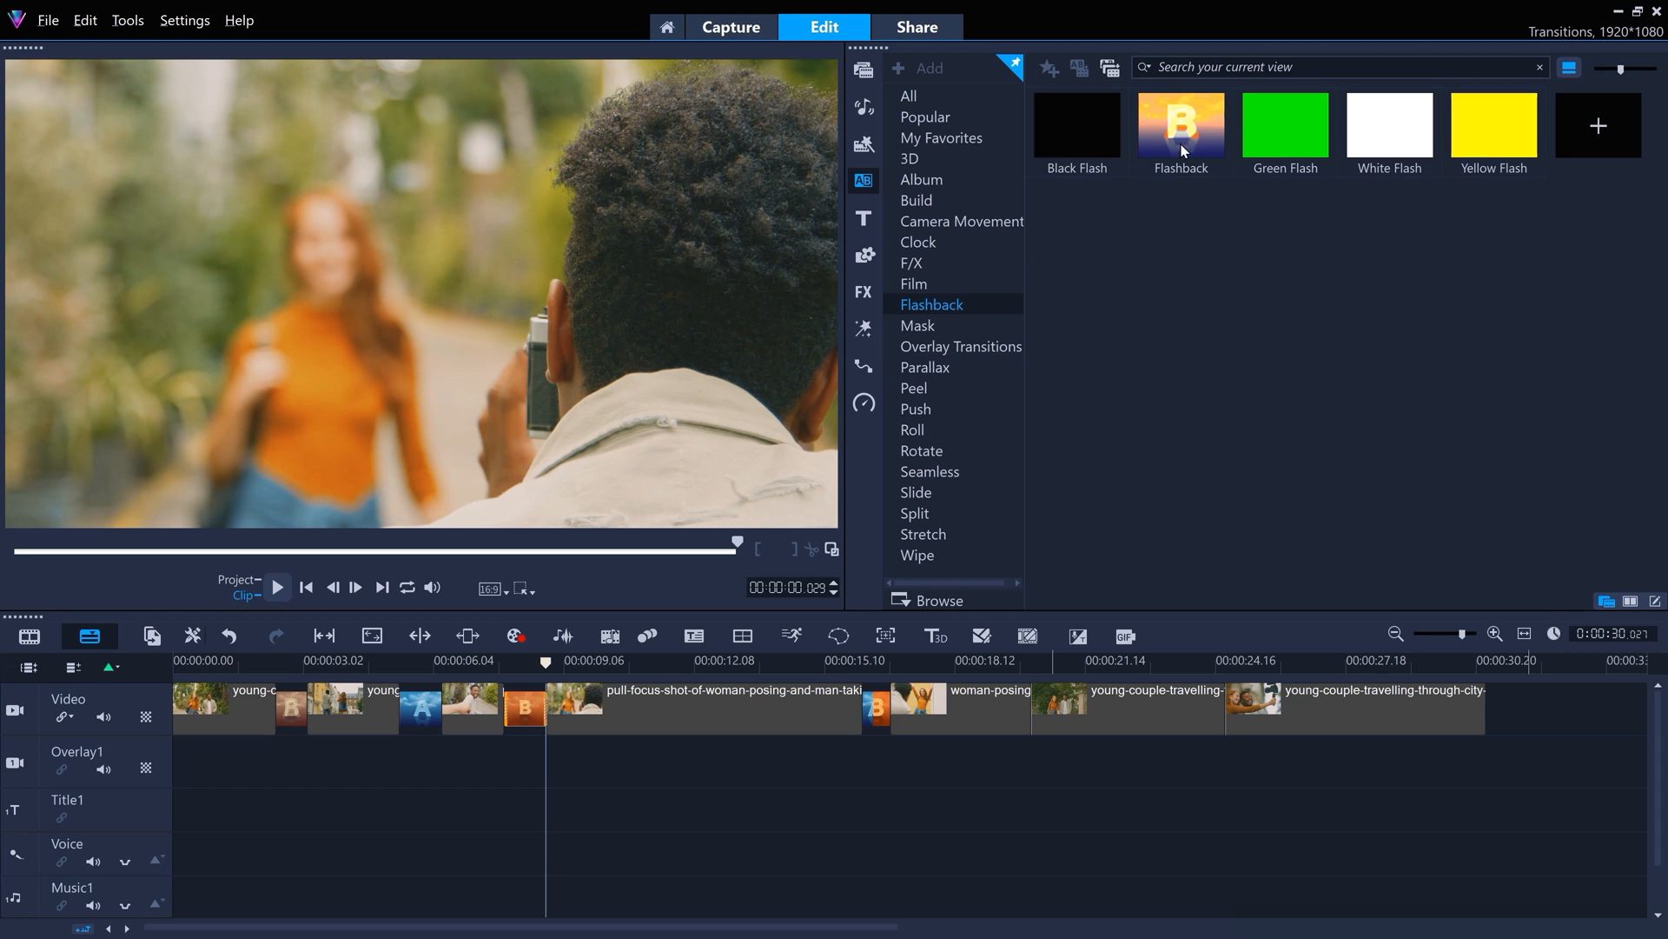
left_click(276, 587)
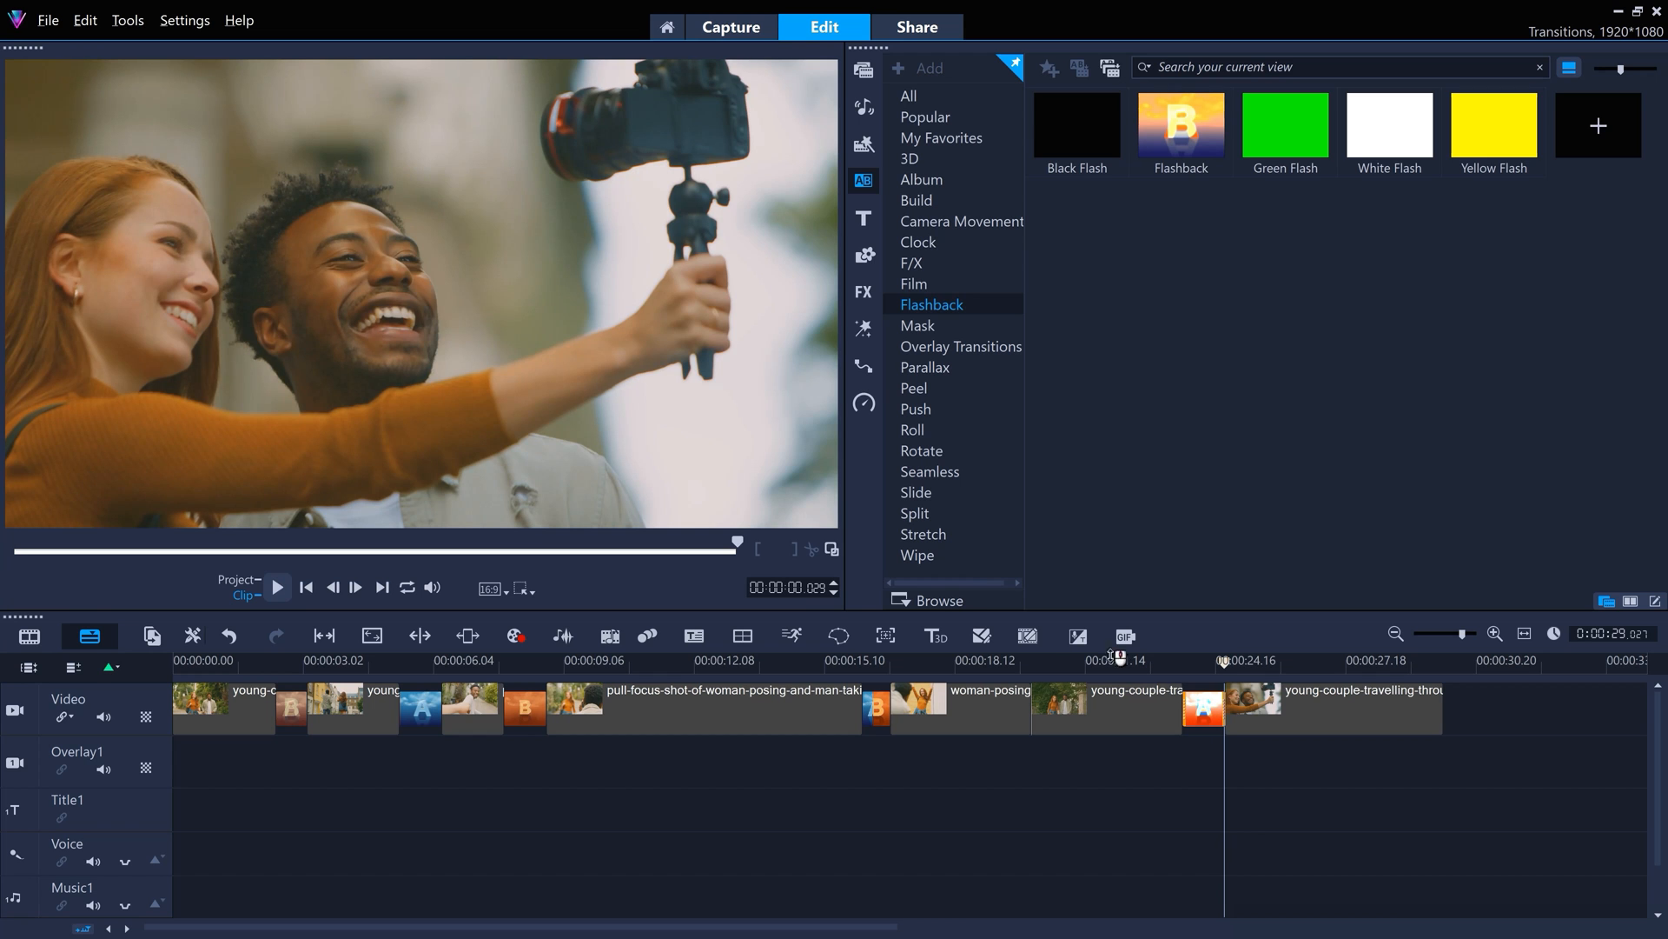
left_click(913, 513)
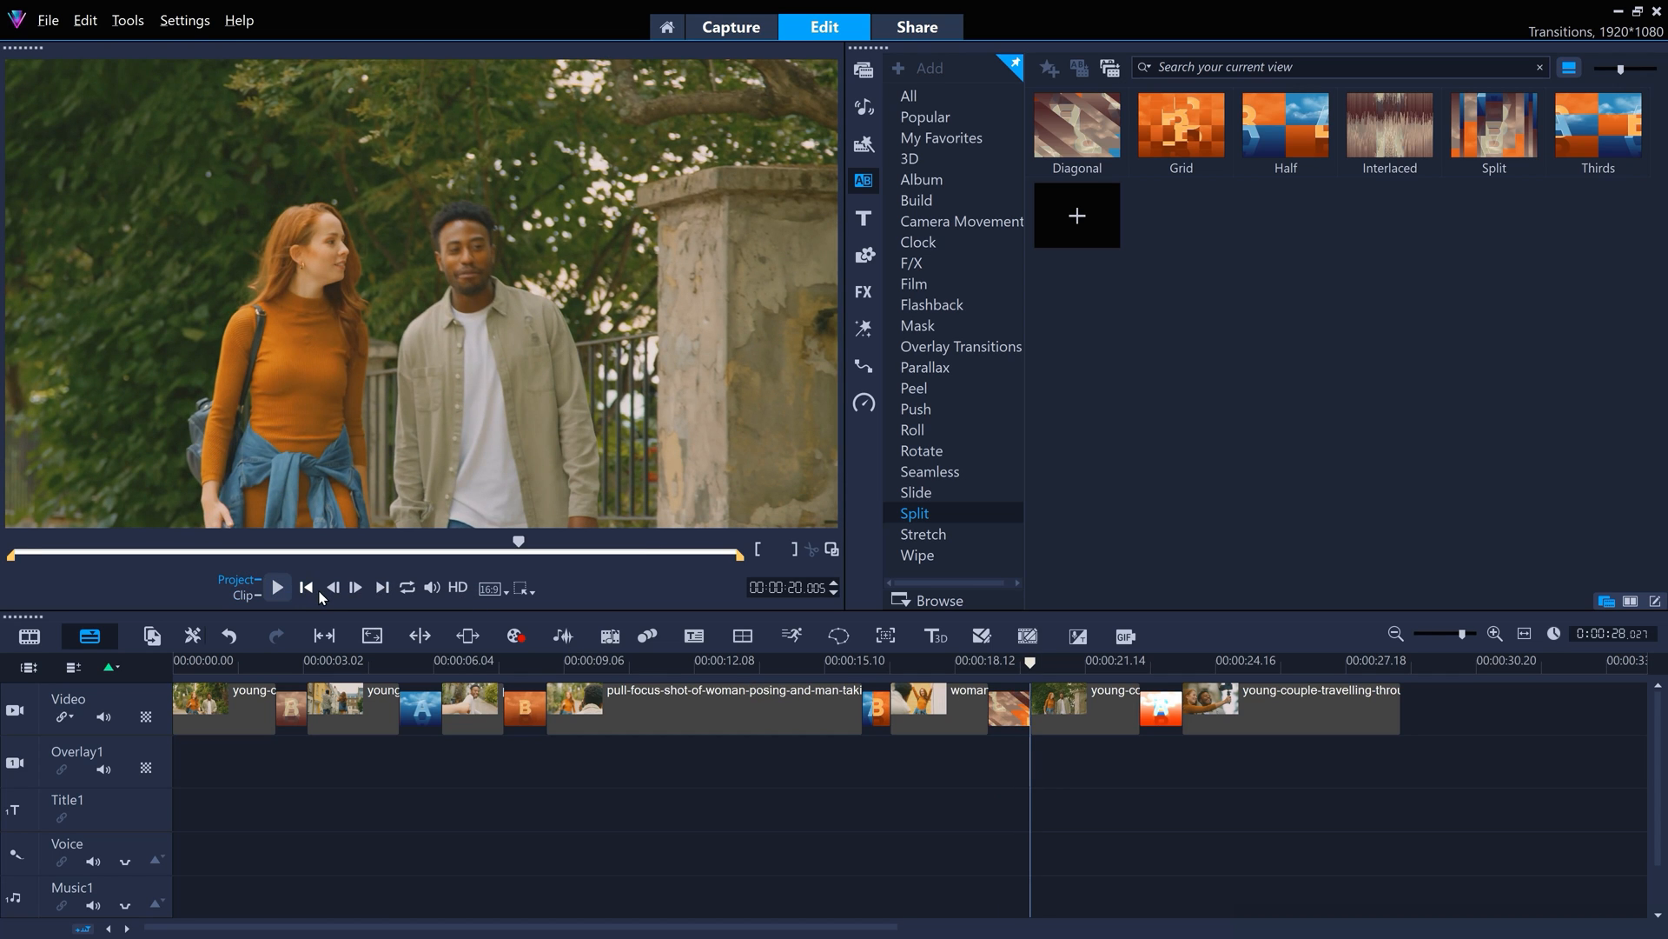
left_click(305, 586)
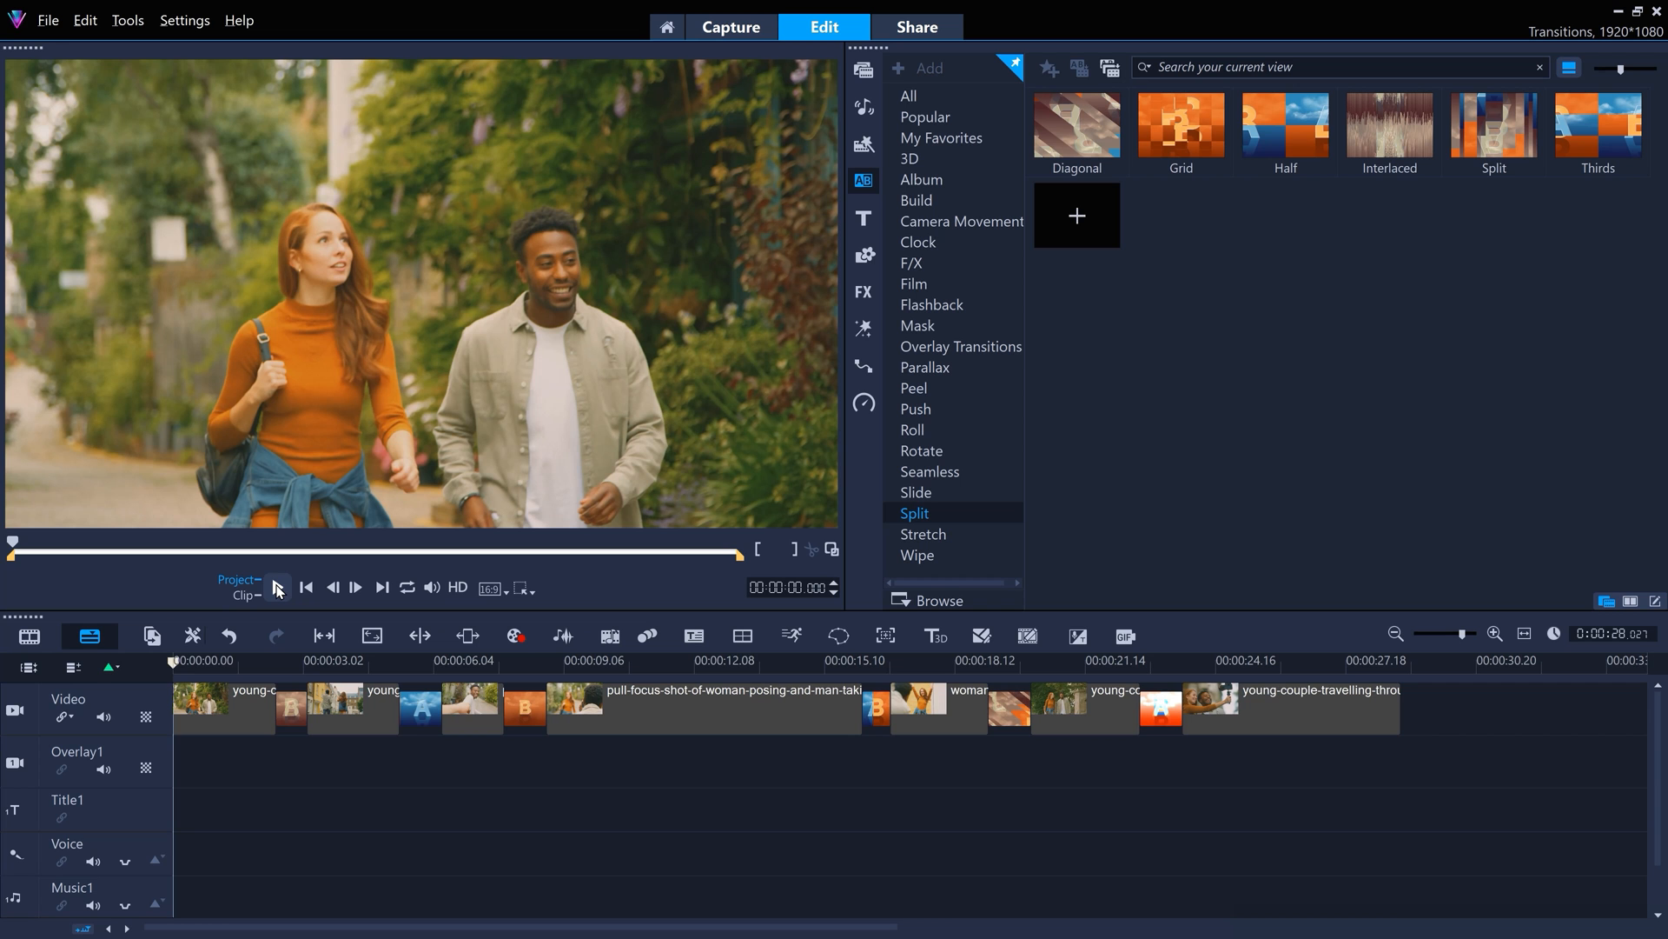
left_click(277, 586)
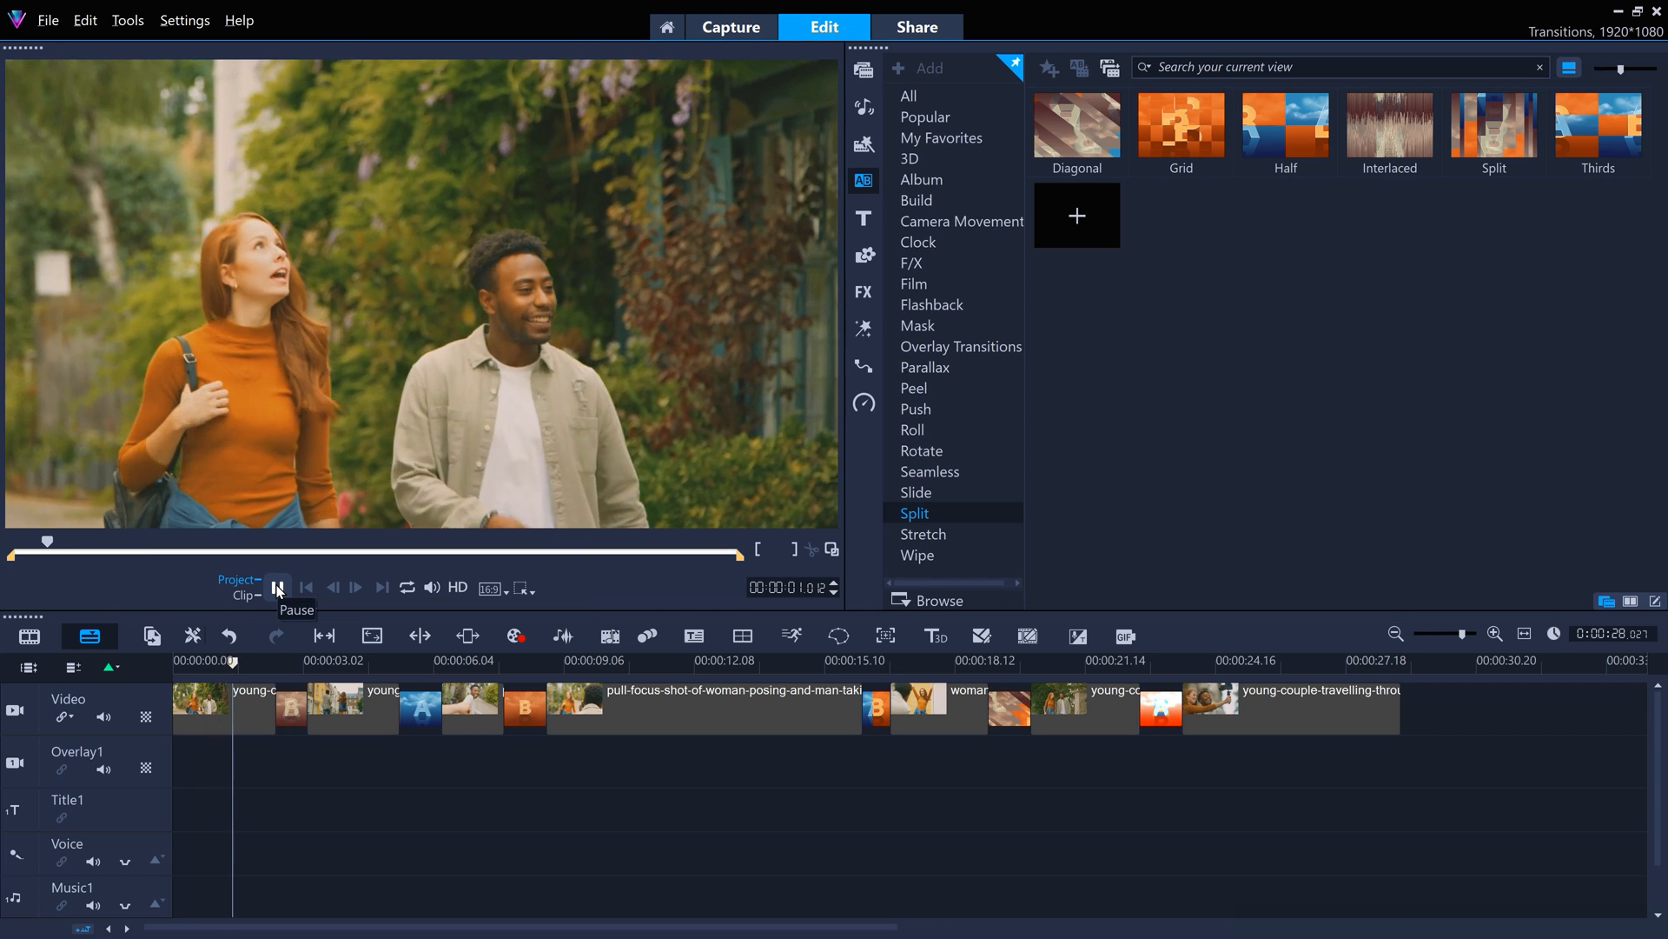